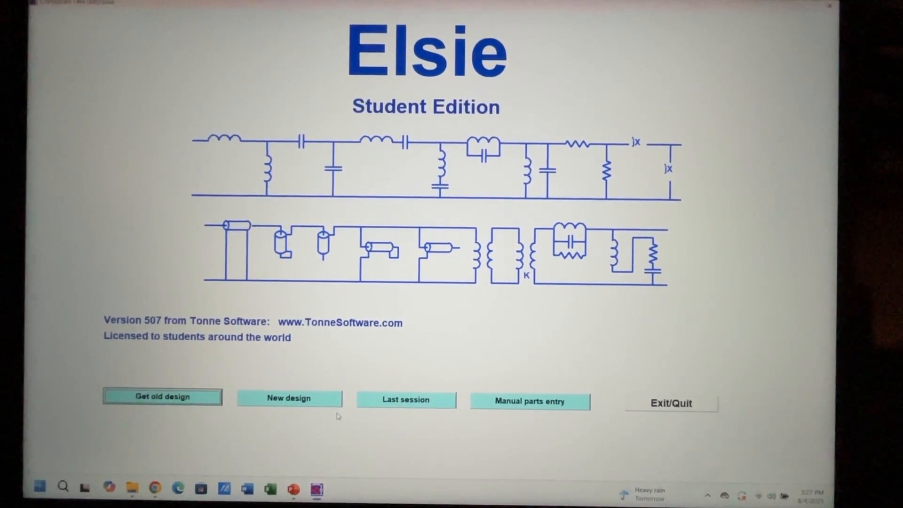
- Start a new filter design from the Elsie start screen
{"action": "left_click", "coordinate": [289, 398]}
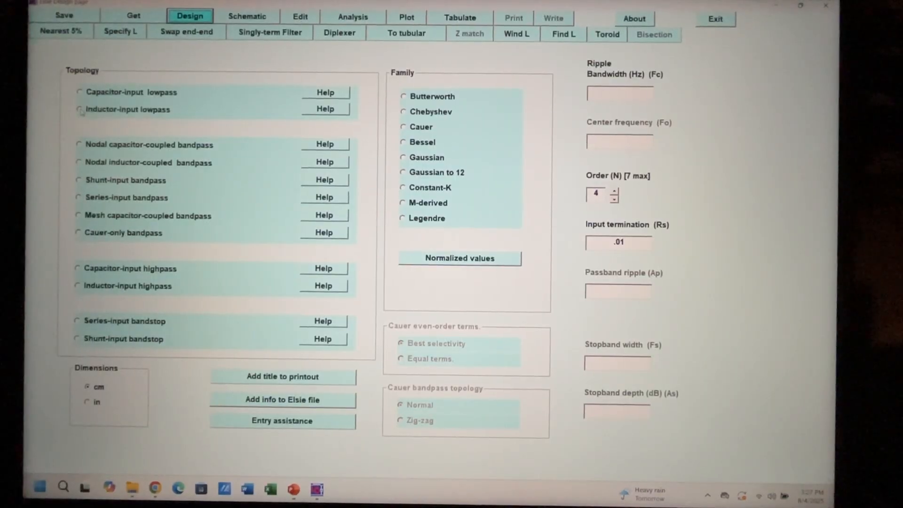
- Choose the inductor-input lowpass topology and the Chebyshev response family
{"action": "left_click", "coordinate": [78, 109]}
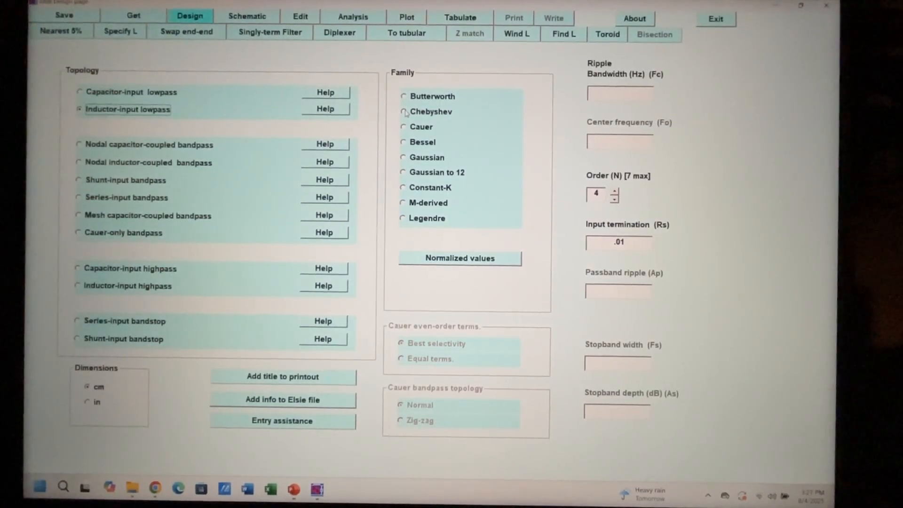
{"action": "left_click", "coordinate": [403, 111]}
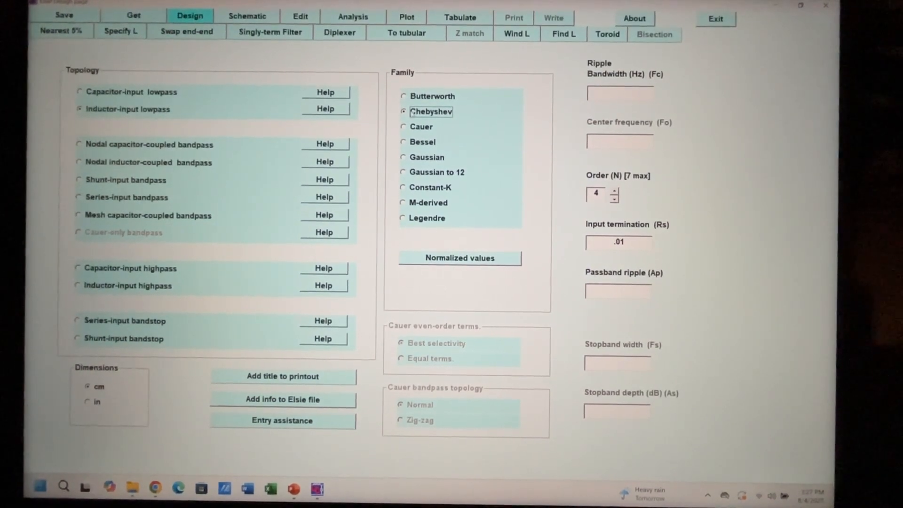
{"action": "mouse_move", "coordinate": [431, 112]}
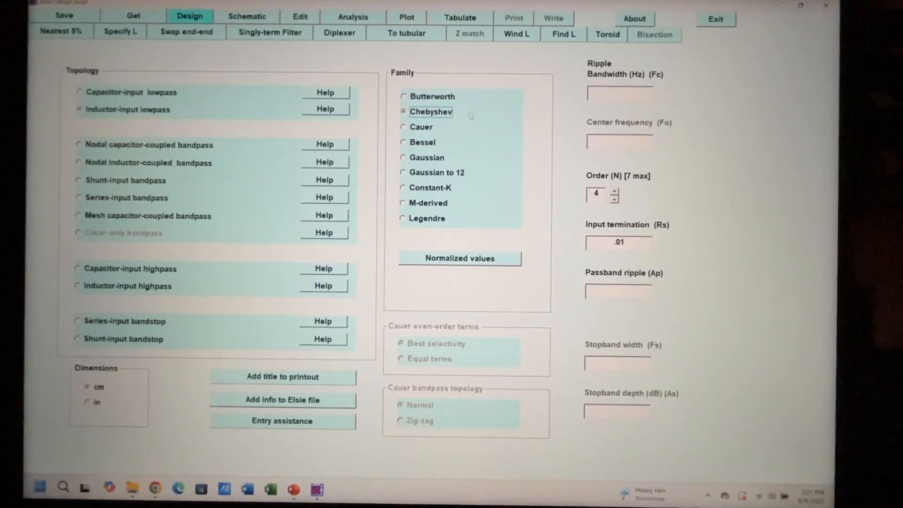
{"action": "mouse_move", "coordinate": [431, 111]}
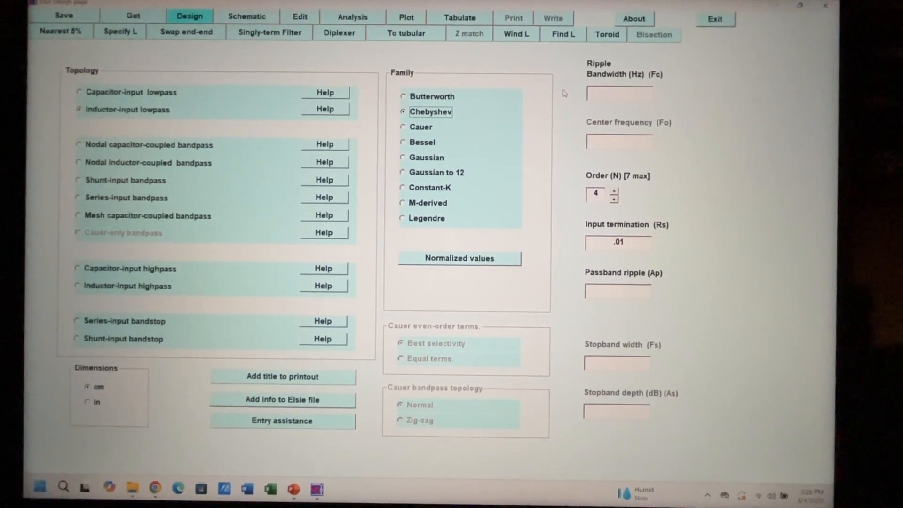
{"action": "mouse_move", "coordinate": [558, 88]}
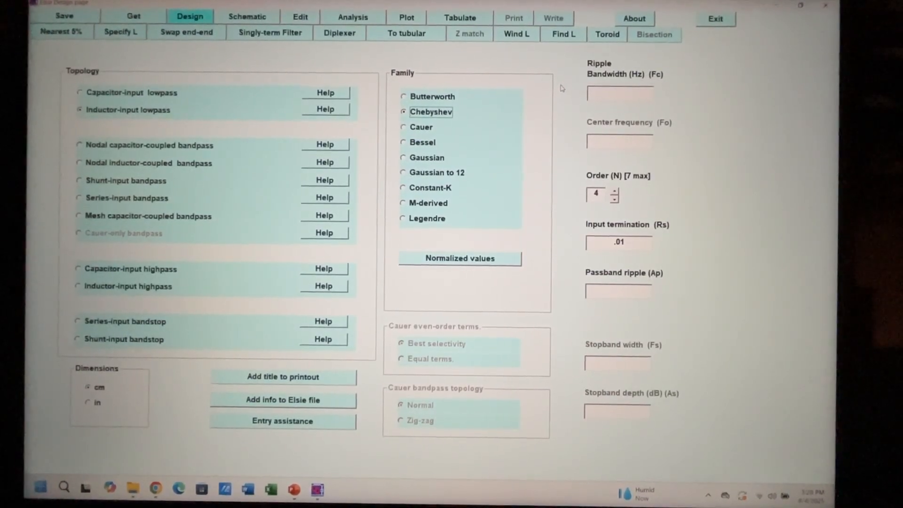
{"action": "mouse_move", "coordinate": [572, 94]}
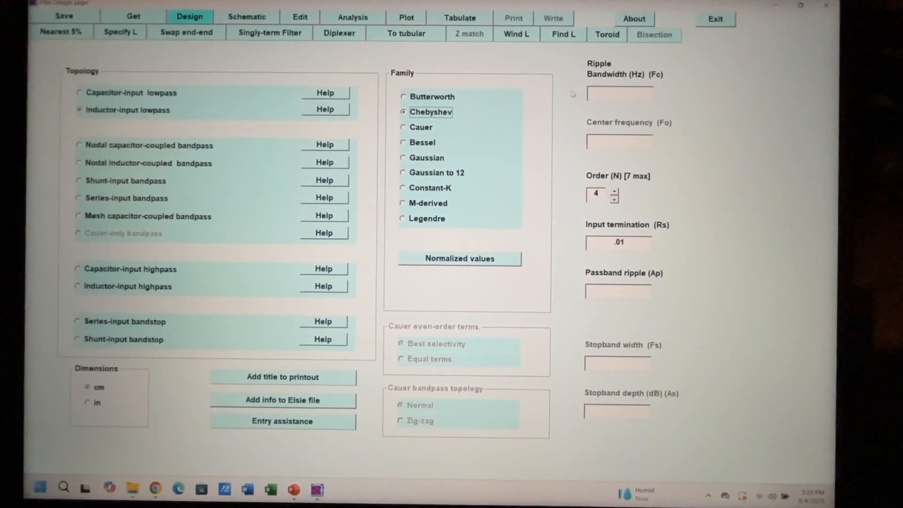
- Enter a 15M bandwidth and raise the filter order to 5
{"action": "left_click", "coordinate": [619, 93]}
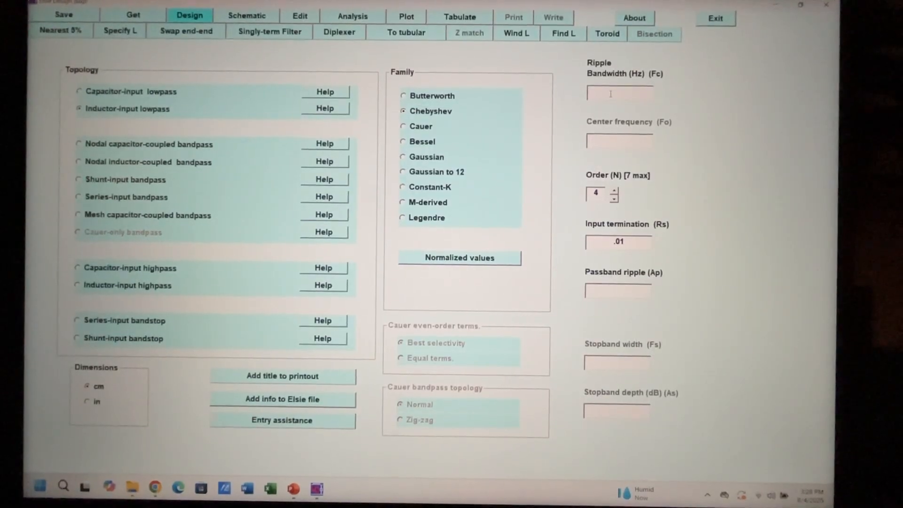
{"action": "mouse_move", "coordinate": [619, 93]}
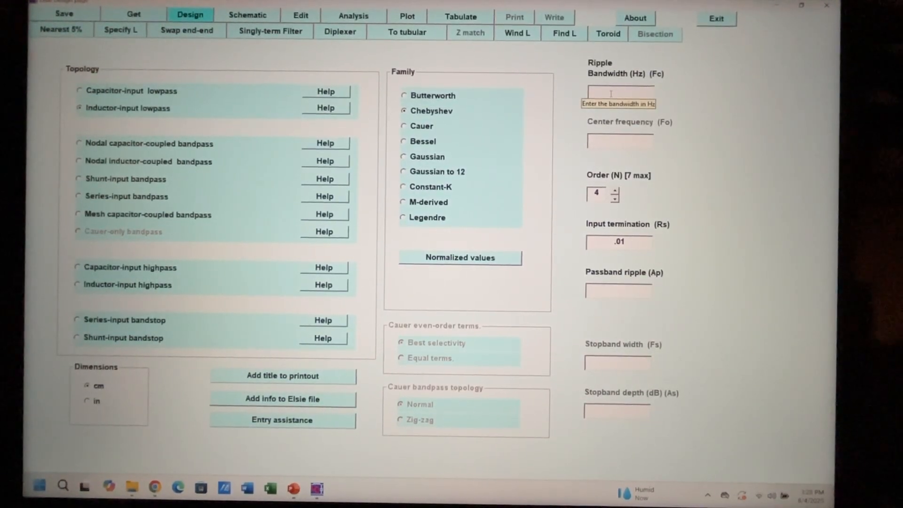
{"action": "type", "text": "15"}
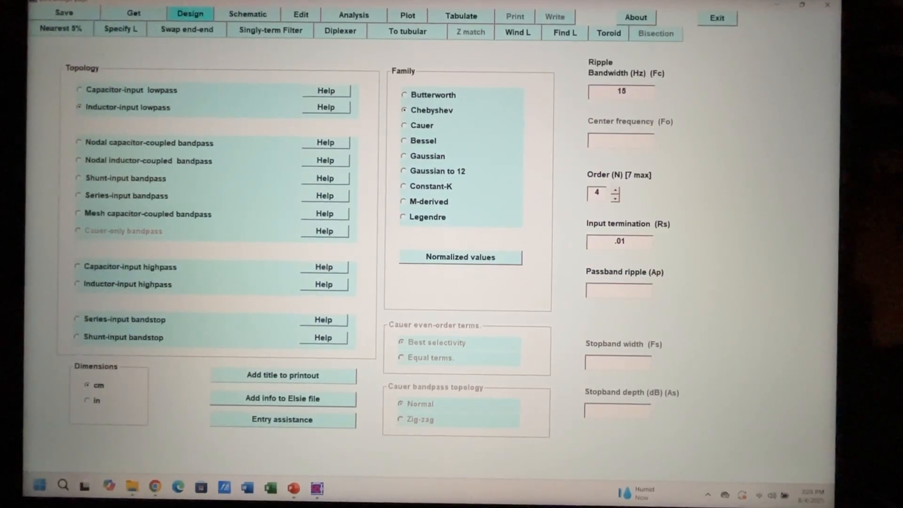
{"action": "type", "text": "M"}
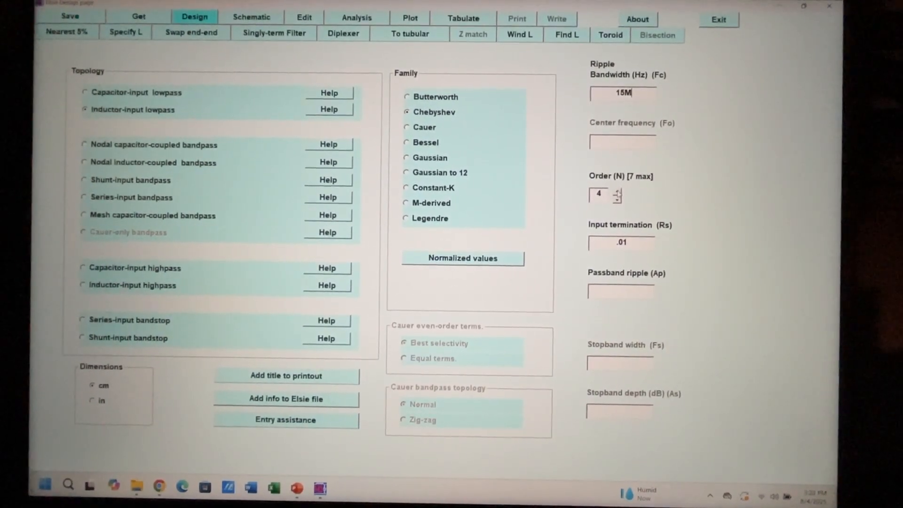
{"action": "left_click", "coordinate": [619, 191]}
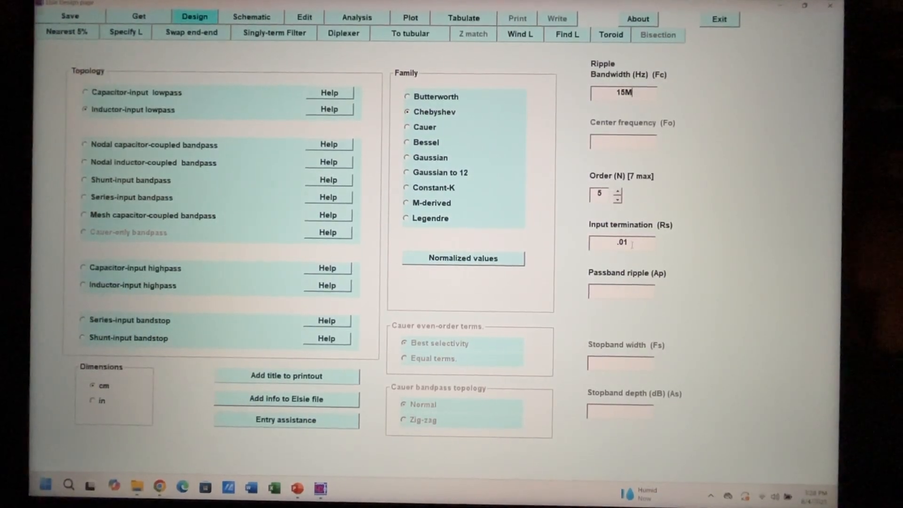
- Set the input termination to 50 ohms and the passband ripple to .1
{"action": "triple_click", "coordinate": [622, 243]}
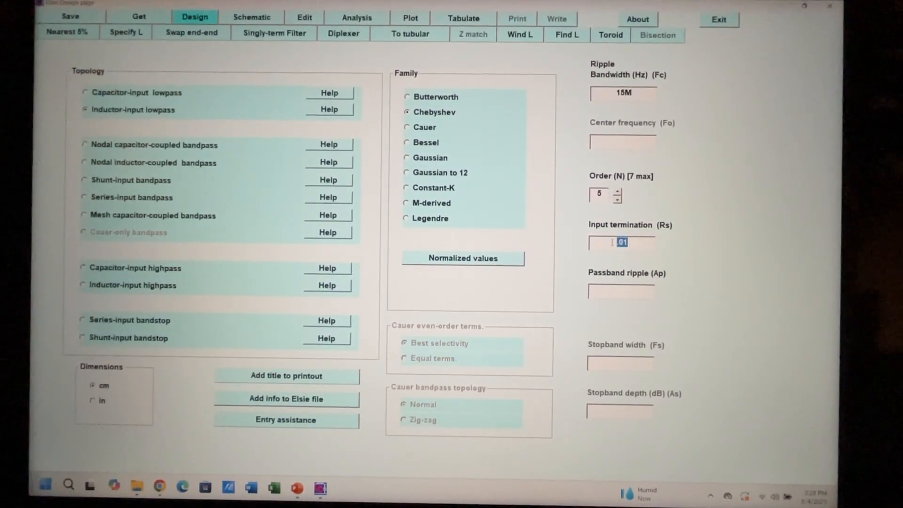
{"action": "type", "text": "5"}
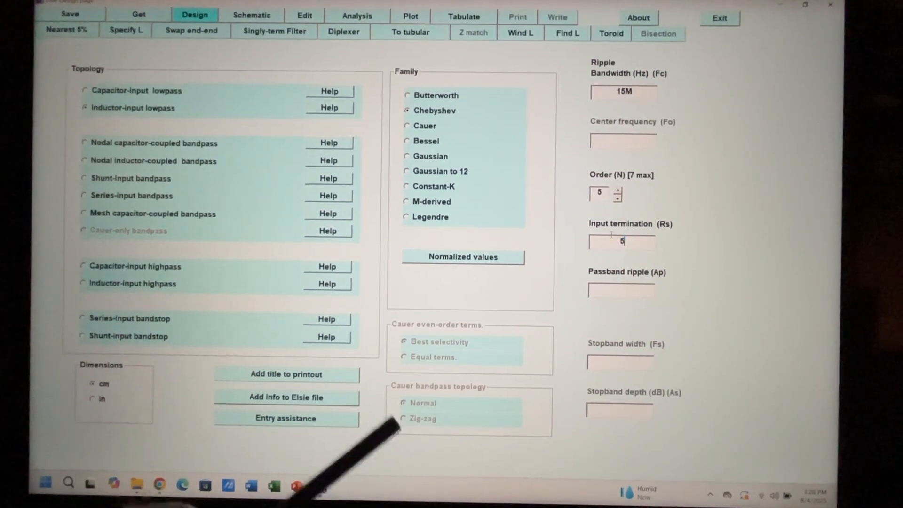
{"action": "type", "text": "0"}
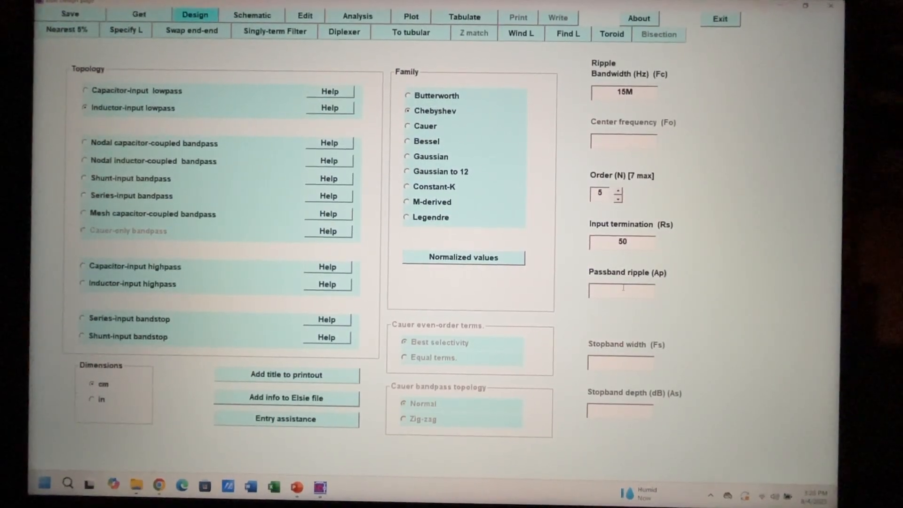
{"action": "mouse_move", "coordinate": [621, 289]}
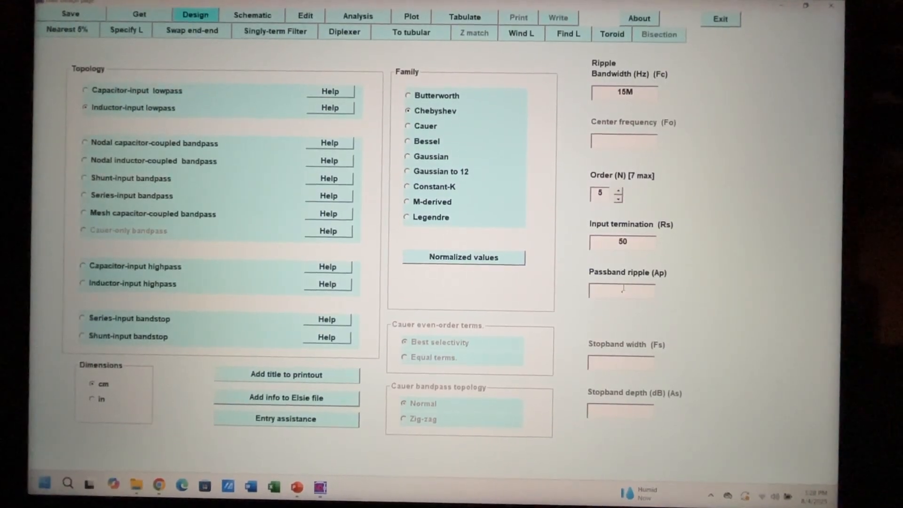
{"action": "type", "text": ".1"}
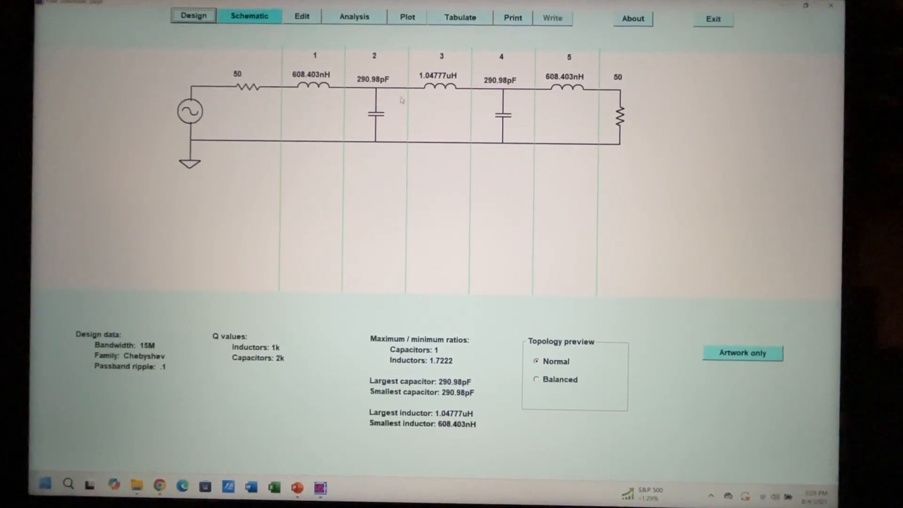
{"action": "mouse_move", "coordinate": [380, 75]}
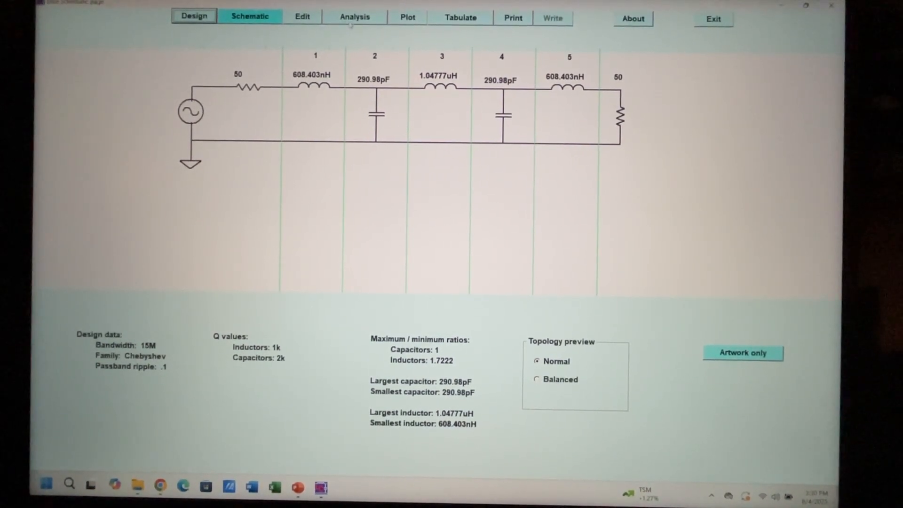
{"action": "mouse_move", "coordinate": [302, 17]}
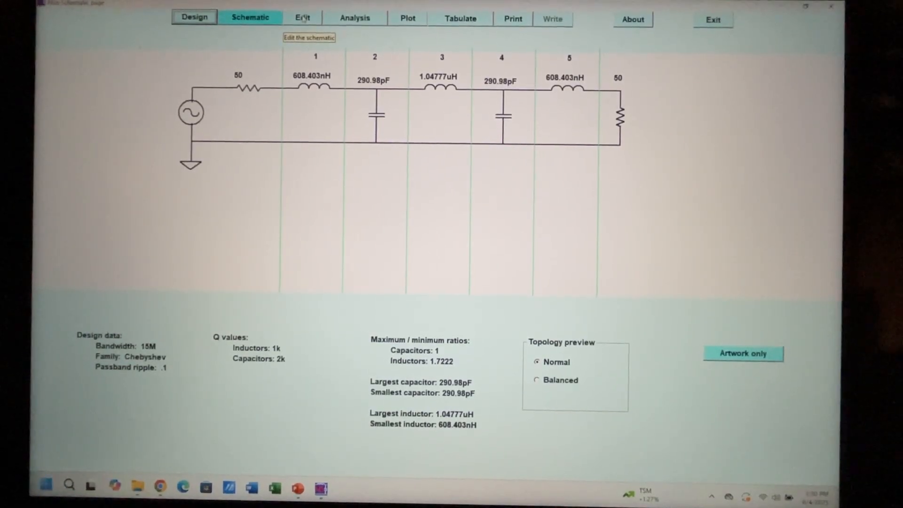
- Switch to schematic editing and select stage 2, the 290.98pF shunt capacitor
{"action": "left_click", "coordinate": [302, 17]}
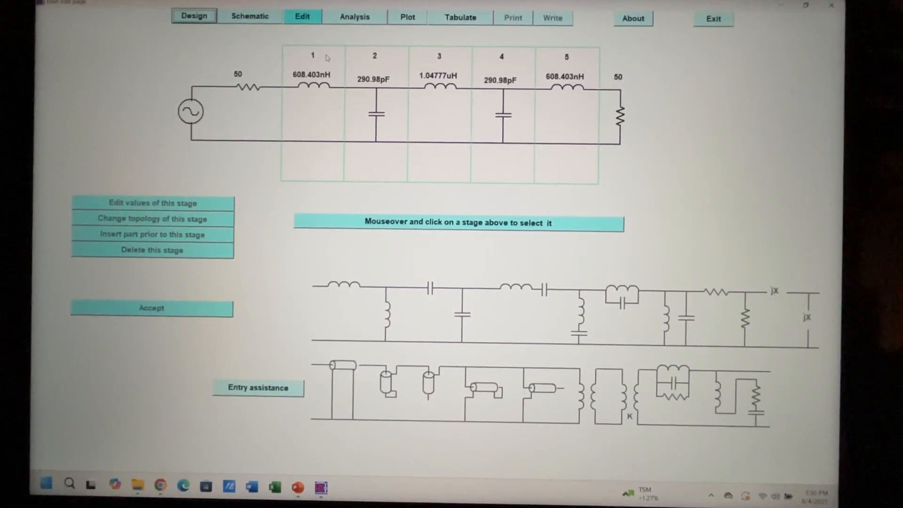
{"action": "left_click", "coordinate": [311, 55]}
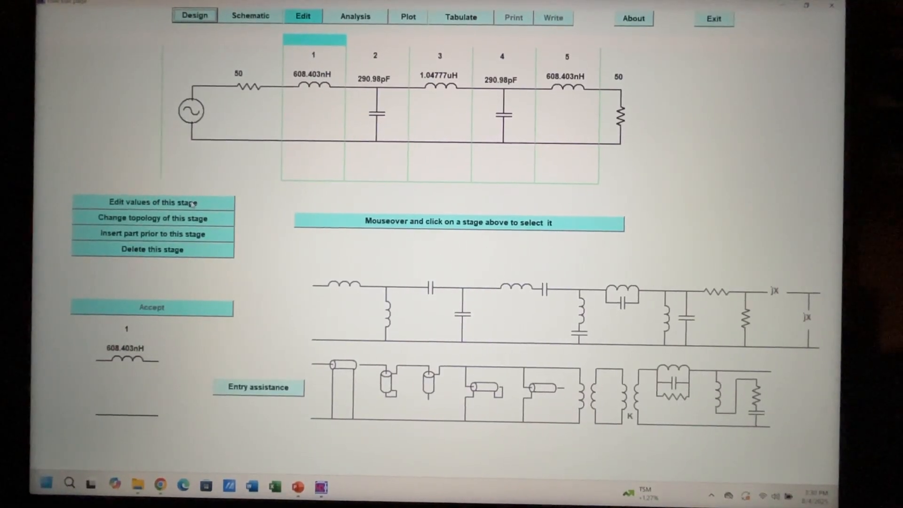
{"action": "left_click", "coordinate": [374, 54]}
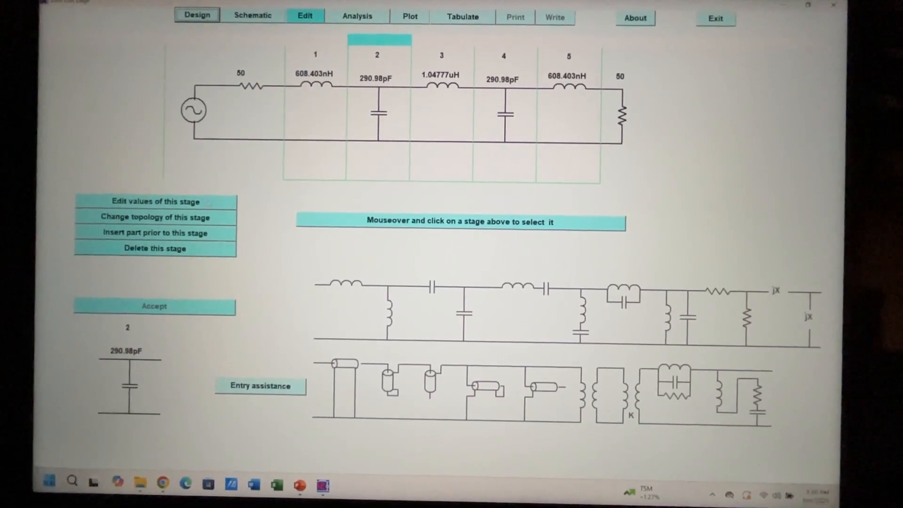
- Change the stage 2 capacitor value to 300pF and accept it
{"action": "left_click", "coordinate": [154, 201]}
{"action": "type", "text": "300pF"}
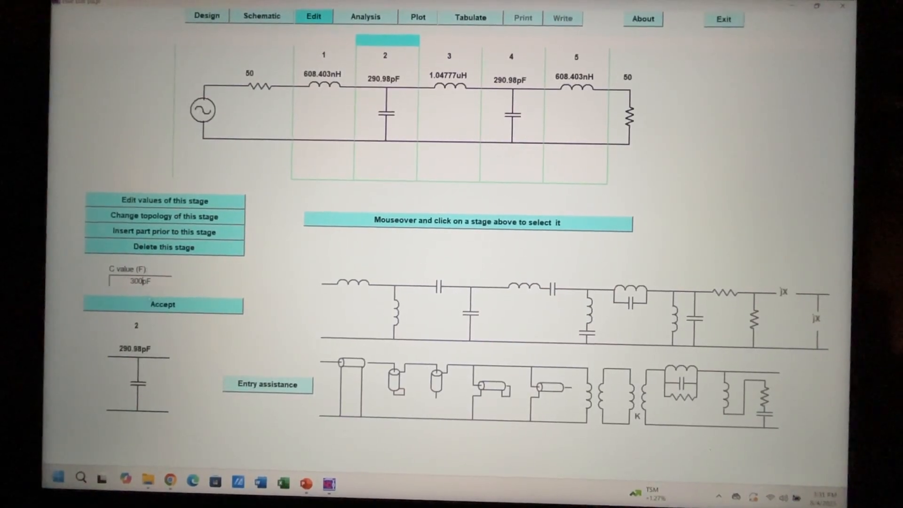
{"action": "left_click", "coordinate": [163, 304]}
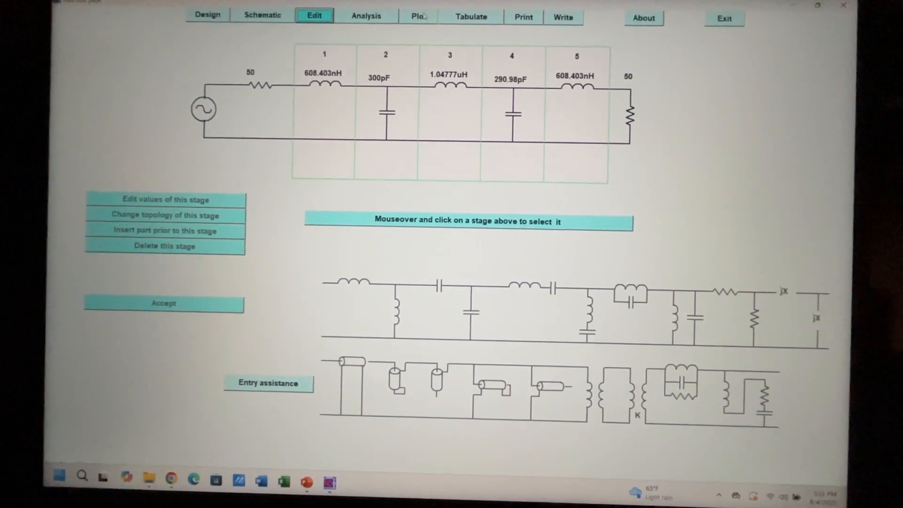
{"action": "mouse_move", "coordinate": [418, 16]}
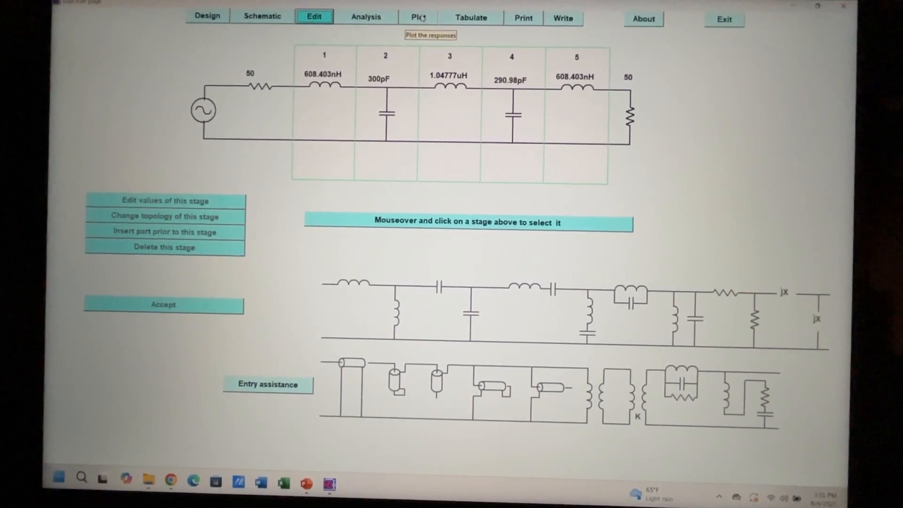
- Bring up the transmission response plot for the five-stage filter
{"action": "left_click", "coordinate": [419, 16]}
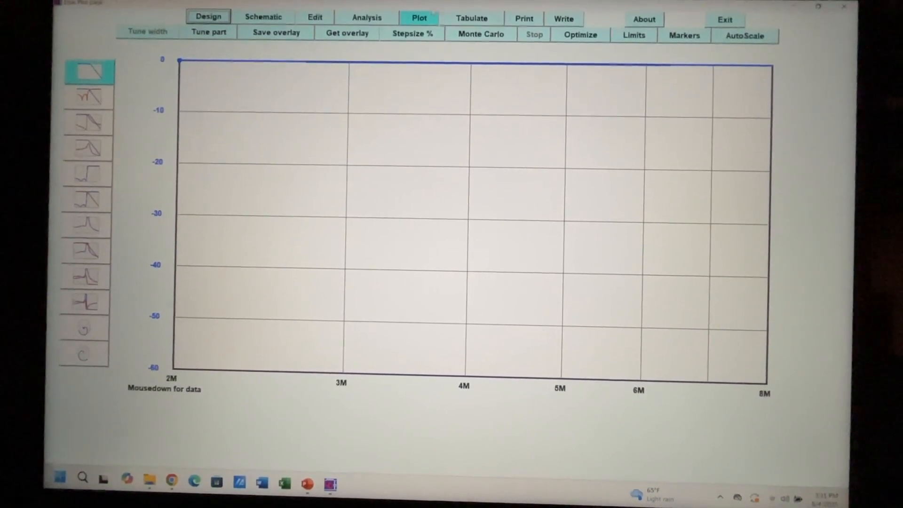
{"action": "mouse_move", "coordinate": [412, 33]}
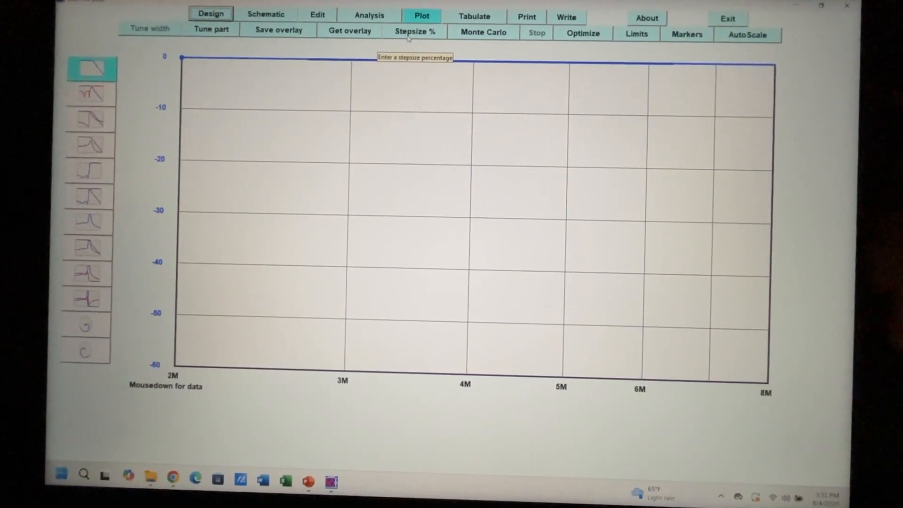
- Review the schematic, then show the analysis setup with its 1MHz to 100MHz sweep
{"action": "left_click", "coordinate": [206, 15]}
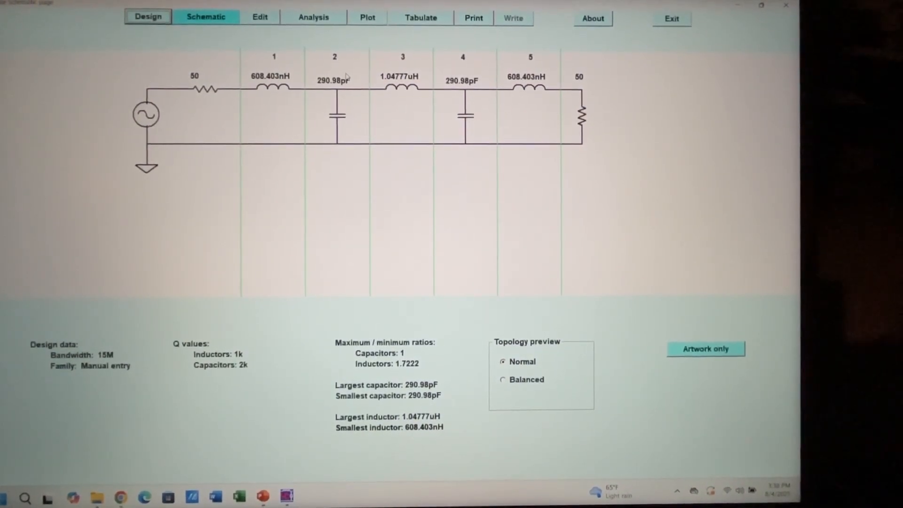
{"action": "mouse_move", "coordinate": [355, 71]}
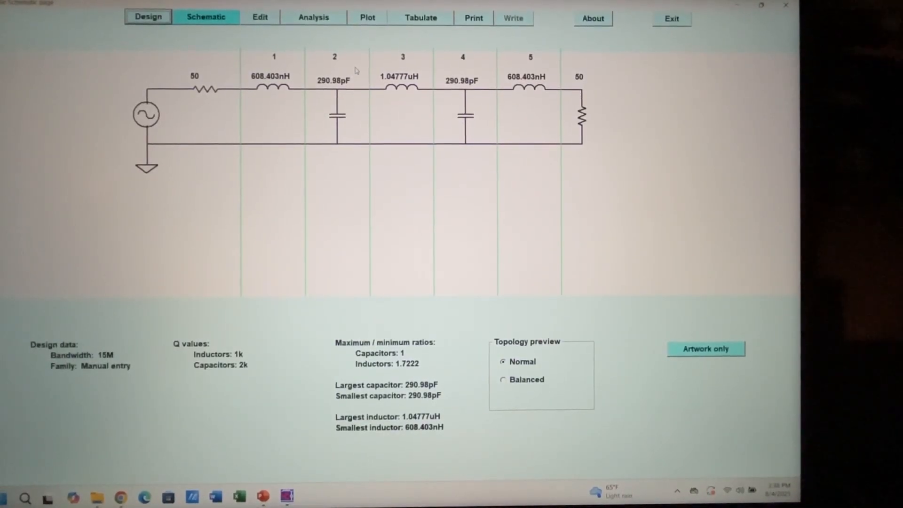
{"action": "mouse_move", "coordinate": [313, 17]}
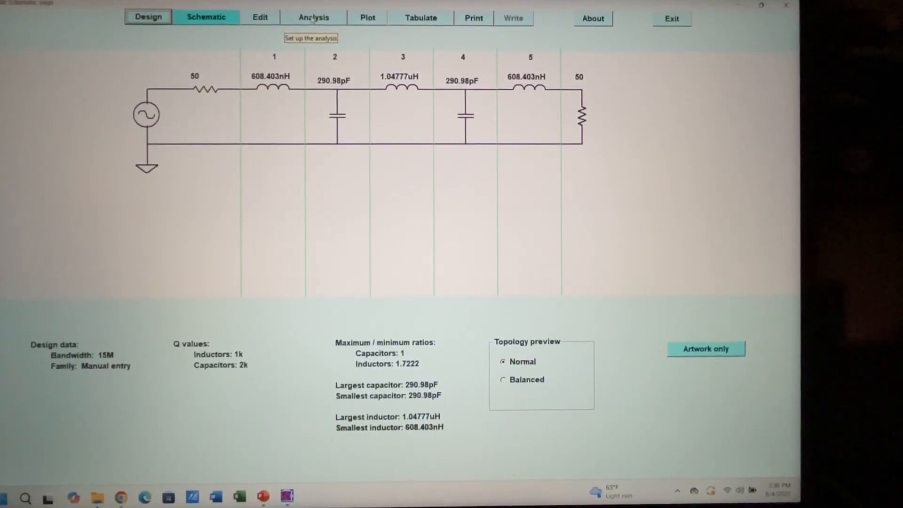
{"action": "left_click", "coordinate": [313, 17]}
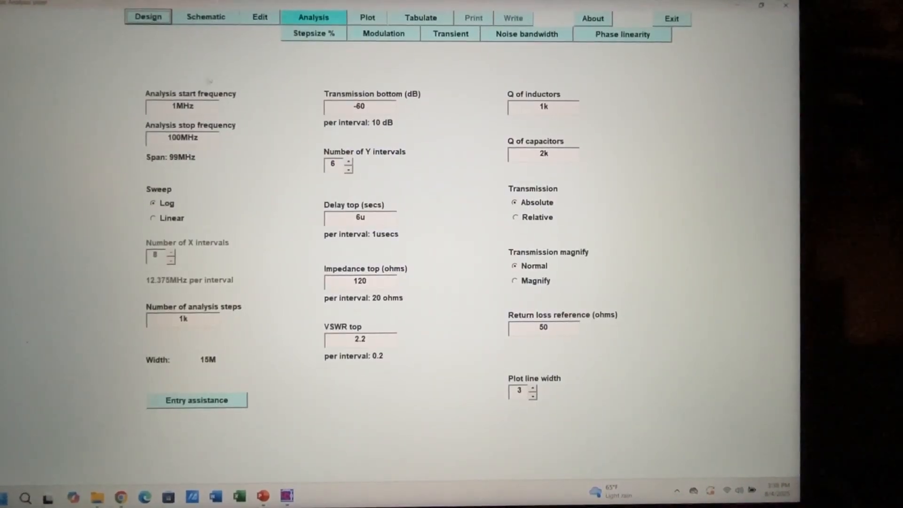
{"action": "mouse_move", "coordinate": [181, 107]}
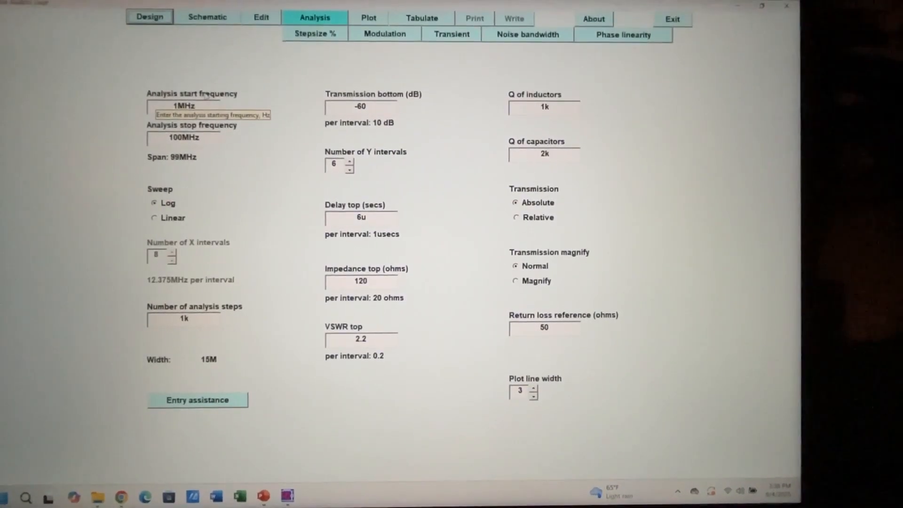
{"action": "mouse_move", "coordinate": [210, 80]}
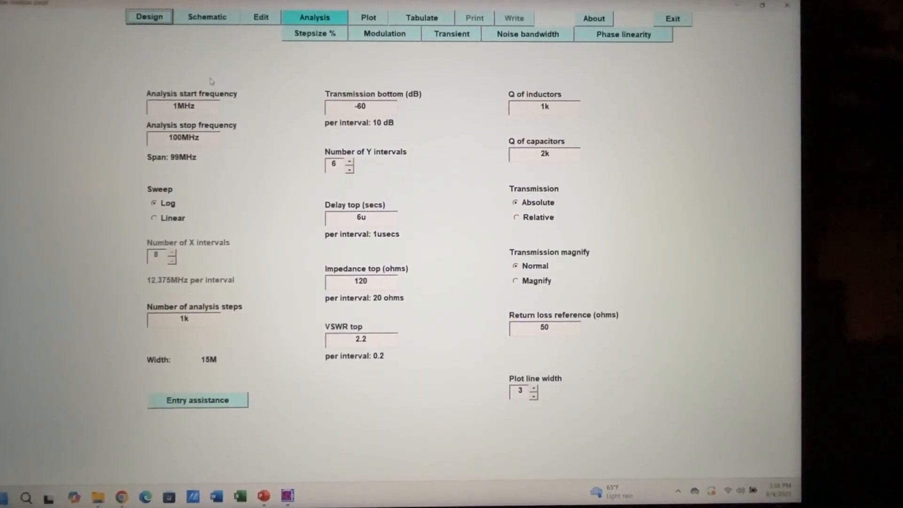
{"action": "mouse_move", "coordinate": [183, 137]}
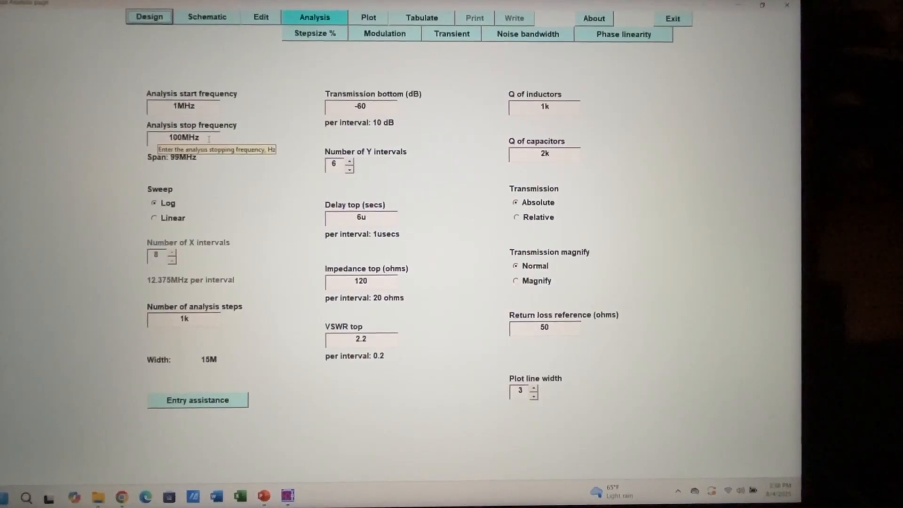
{"action": "mouse_move", "coordinate": [220, 62]}
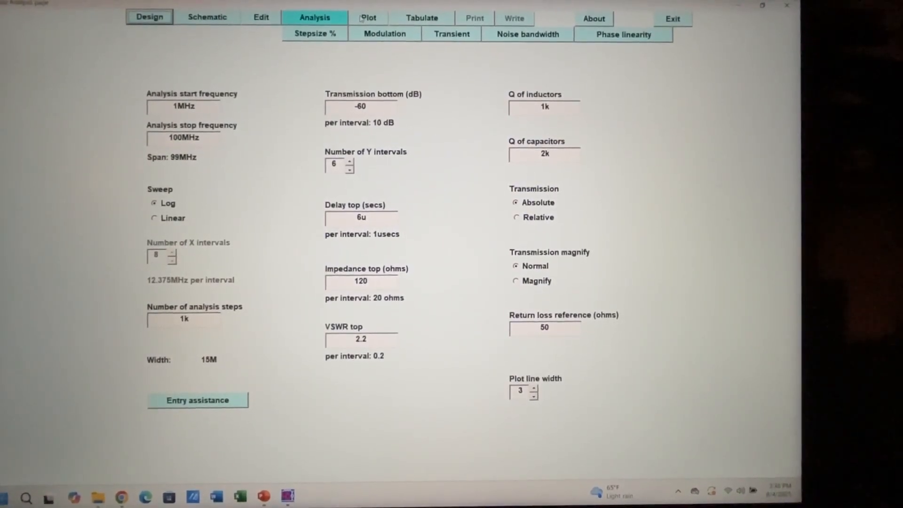
- Plot the response from 1M to 100M showing roll-off above 15M, then begin exiting Elsie
{"action": "left_click", "coordinate": [369, 16]}
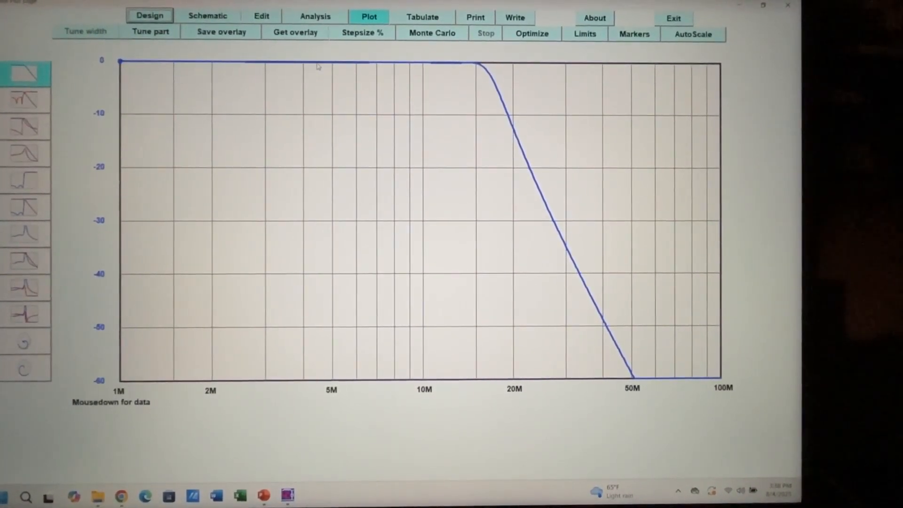
{"action": "mouse_move", "coordinate": [401, 63]}
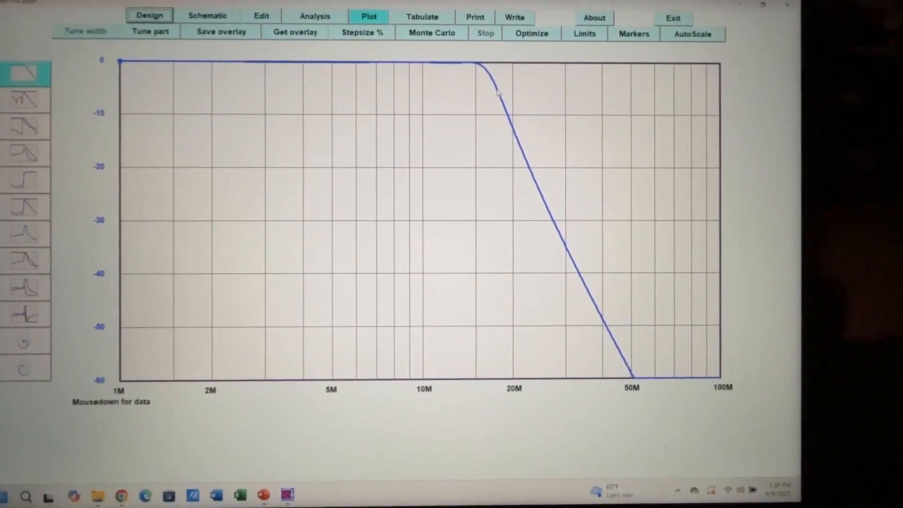
{"action": "left_click", "coordinate": [516, 138]}
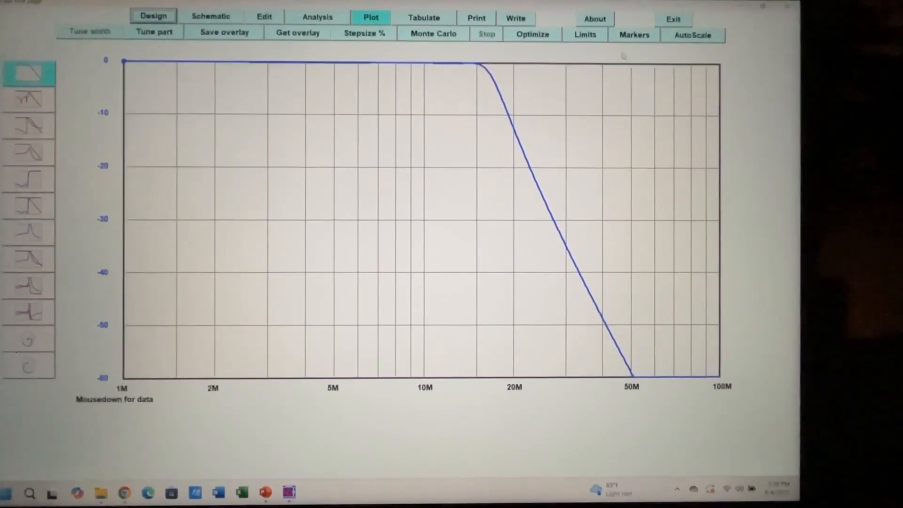
{"action": "mouse_move", "coordinate": [674, 19]}
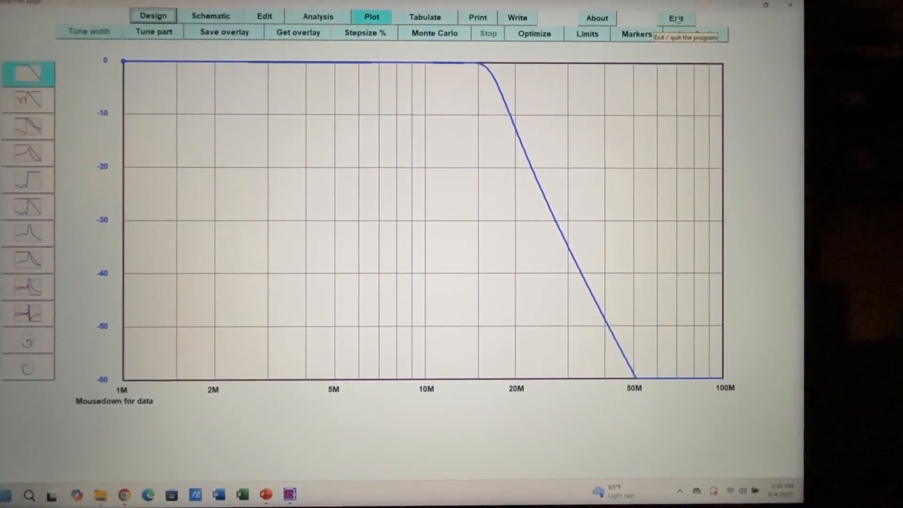
{"action": "left_click", "coordinate": [677, 18]}
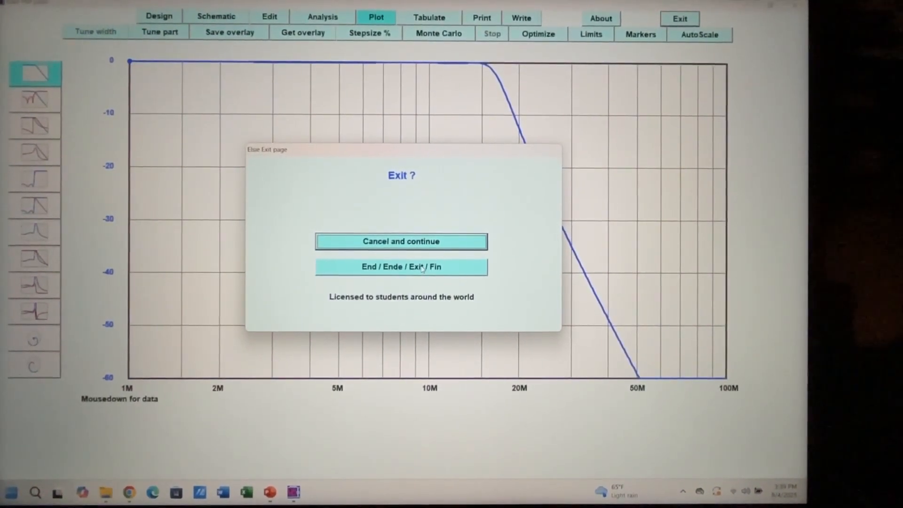
- Confirm ending Elsie, leaving the Amidon toroid calculator page showing
{"action": "left_click", "coordinate": [401, 266]}
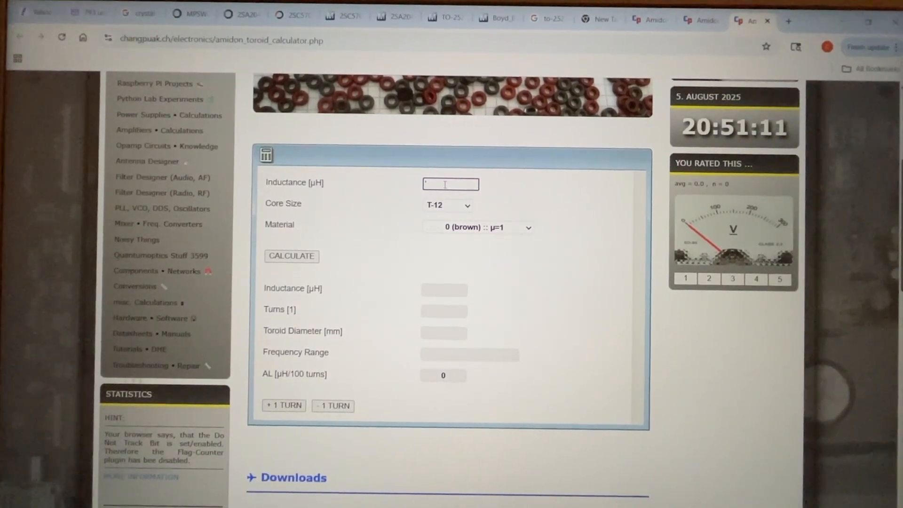
- Enter the target inductance and select a T-130 core with material 6 (yellow)
{"action": "type", "text": "60"}
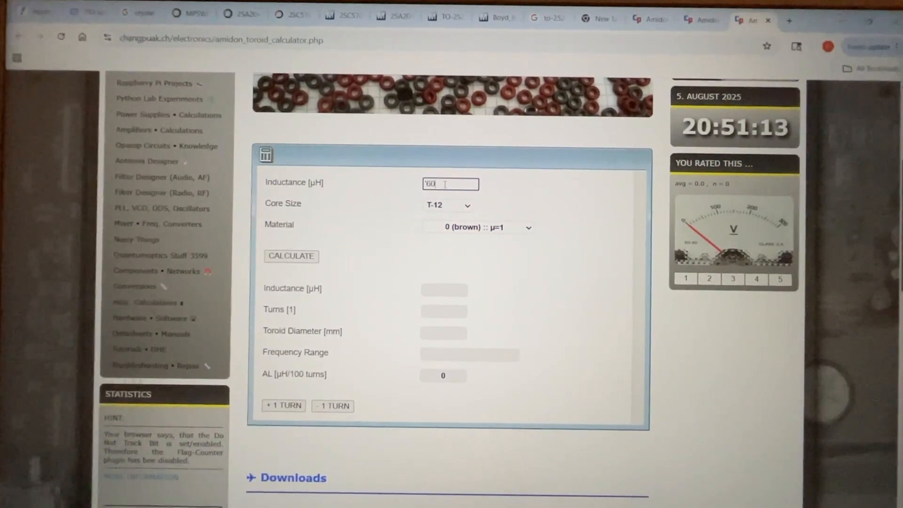
{"action": "type", "text": "8"}
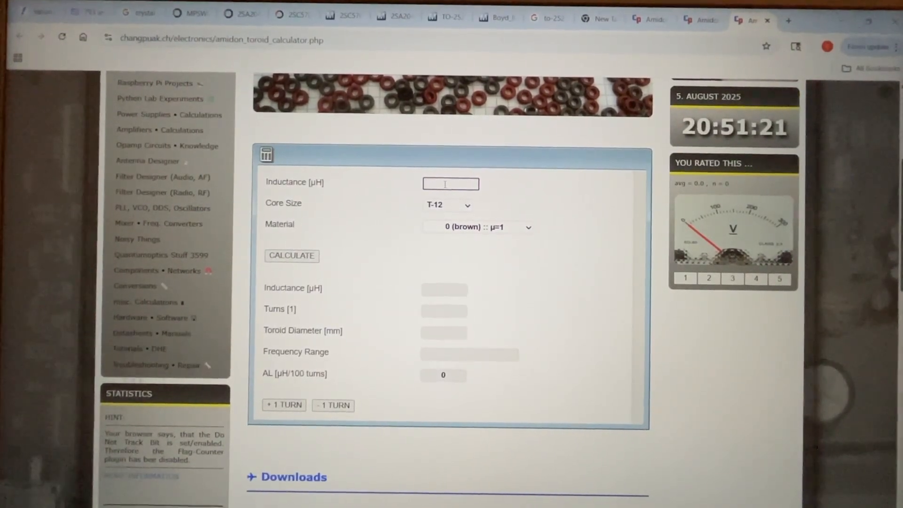
{"action": "type", "text": "608"}
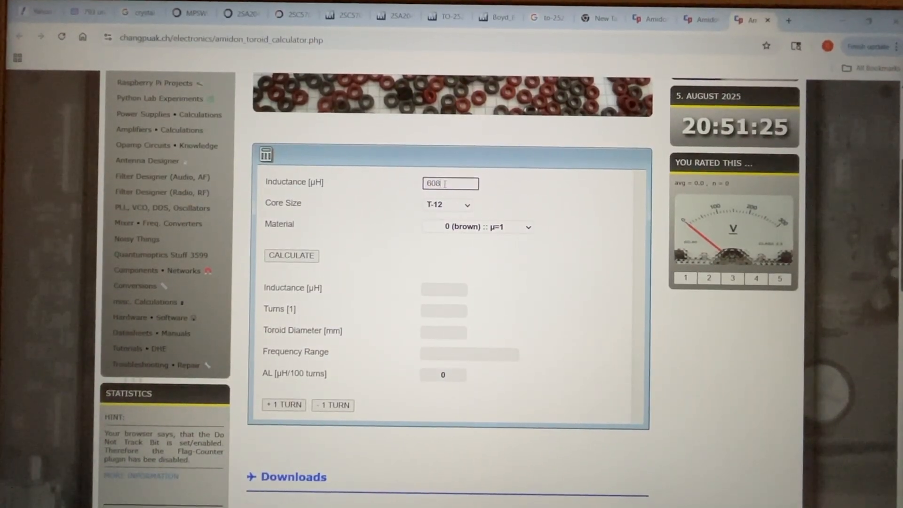
{"action": "left_click", "coordinate": [448, 205]}
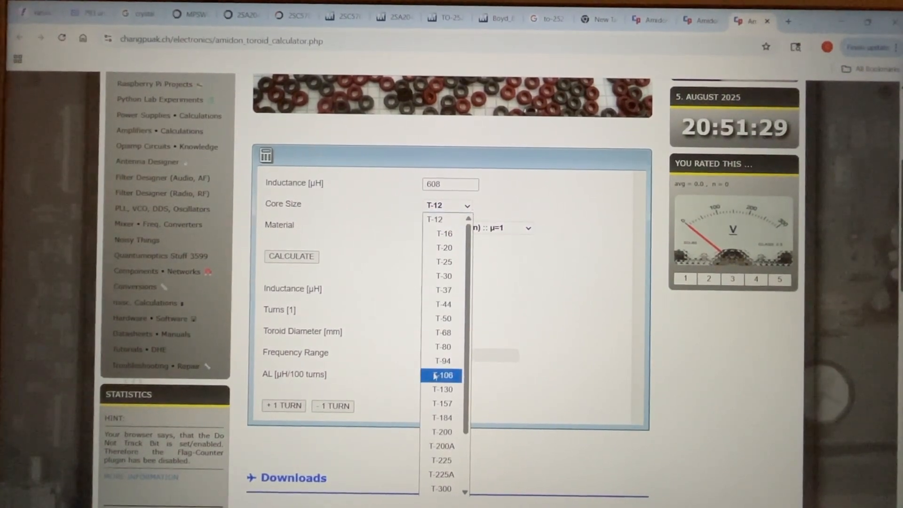
{"action": "left_click", "coordinate": [442, 388]}
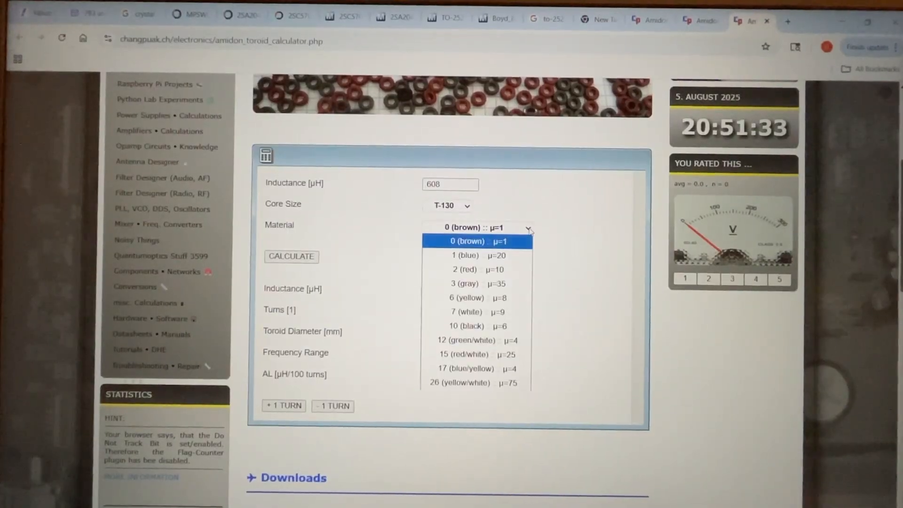
{"action": "mouse_move", "coordinate": [466, 298]}
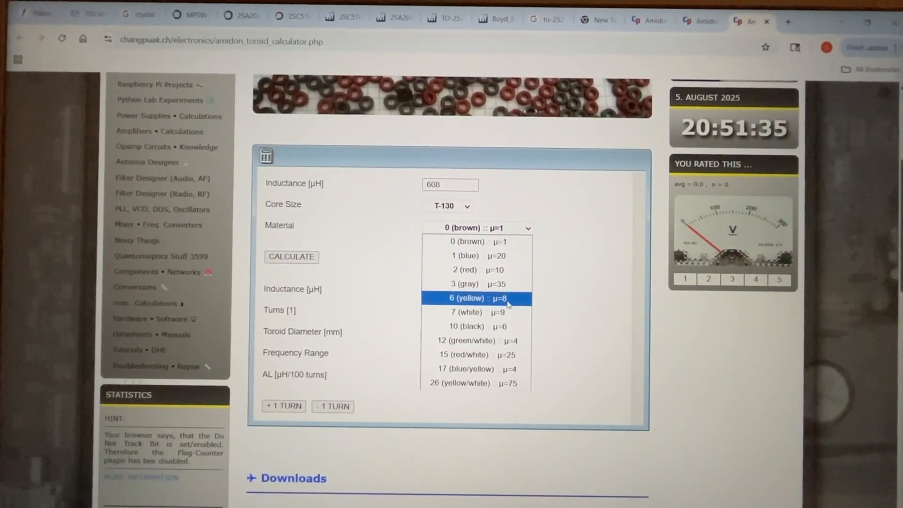
{"action": "left_click", "coordinate": [465, 298]}
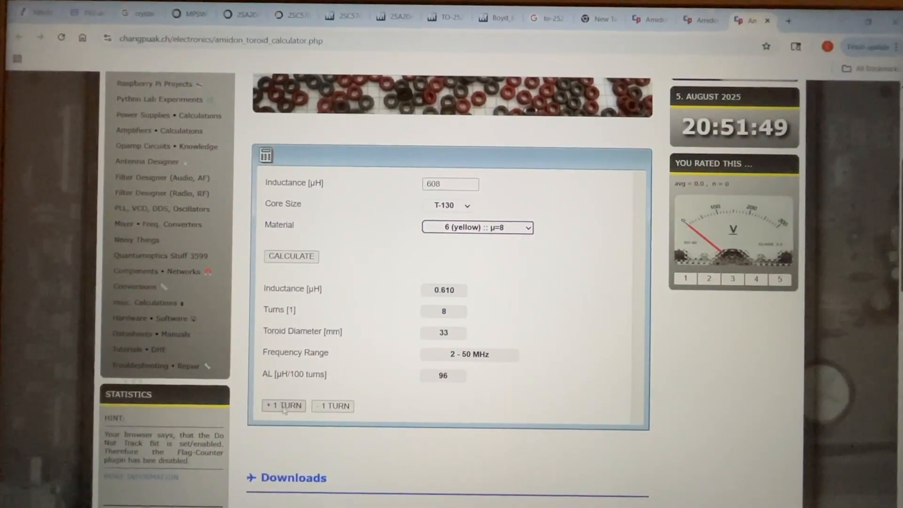
- Add turns up to 8 to reach 0.610 µH, then reset the calculator for the next coil
{"action": "left_click", "coordinate": [283, 407]}
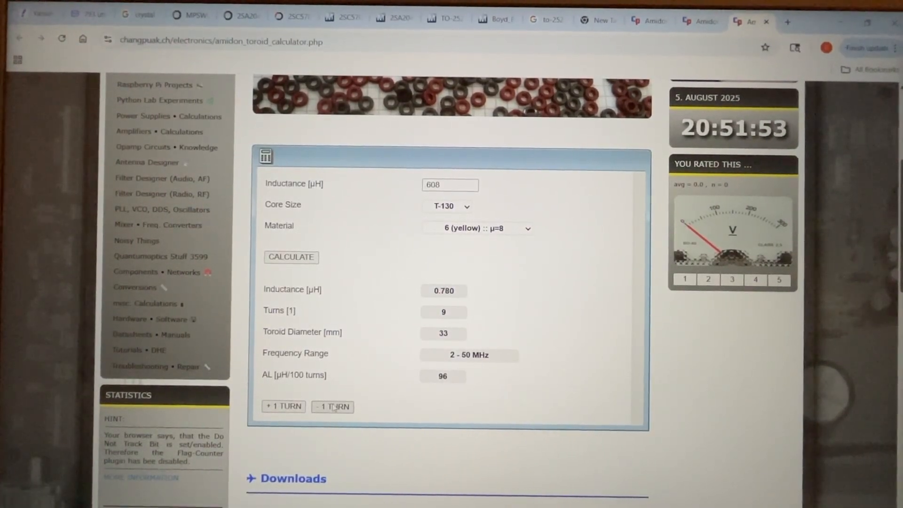
{"action": "left_click", "coordinate": [332, 407]}
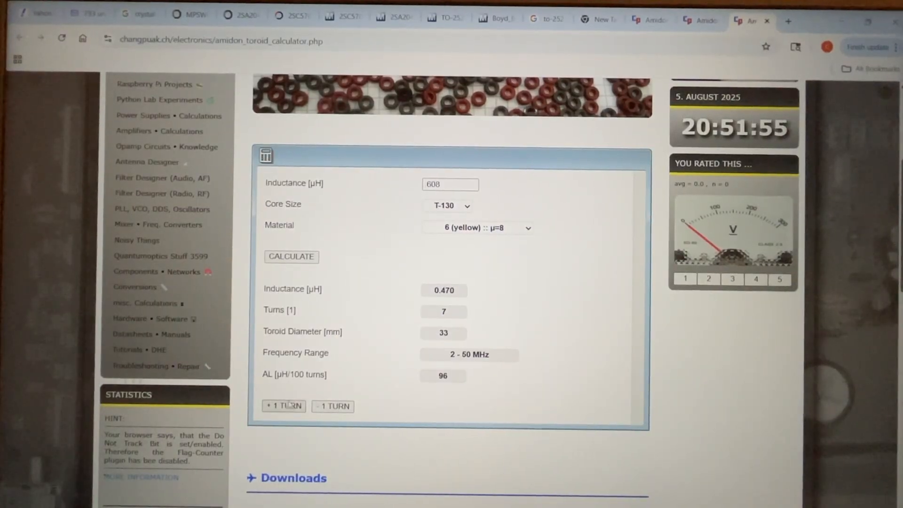
{"action": "left_click", "coordinate": [283, 406]}
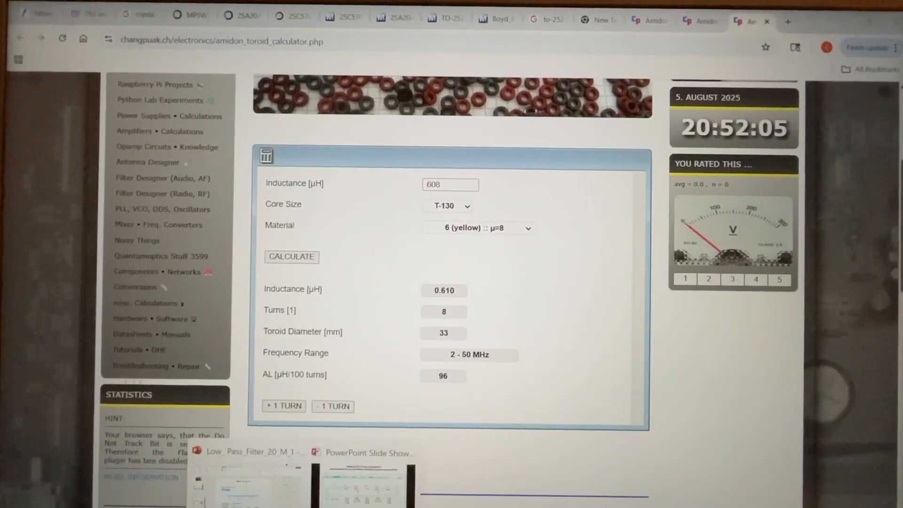
{"action": "left_click", "coordinate": [363, 453]}
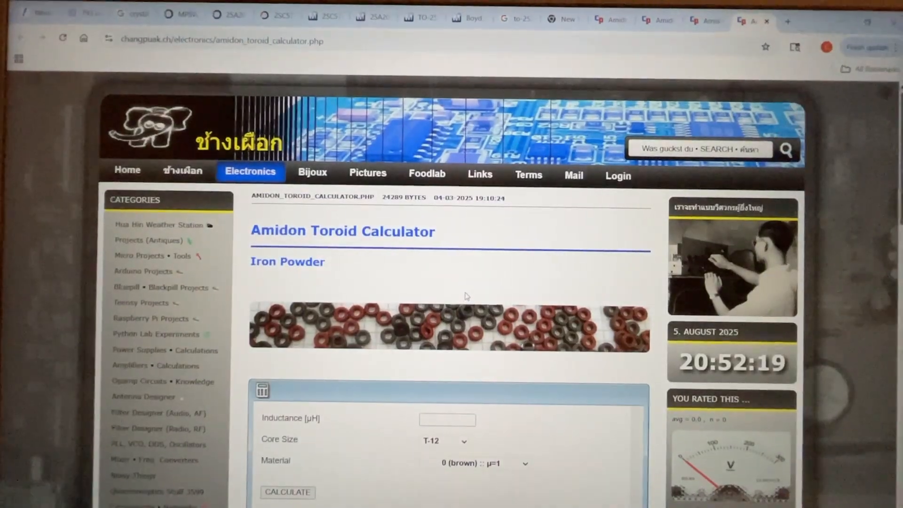
- Enter a 1.05 µH target inductance on a T-130 core of material 6 (yellow)
{"action": "scroll", "scroll_direction": "down", "scroll_amount": 3}
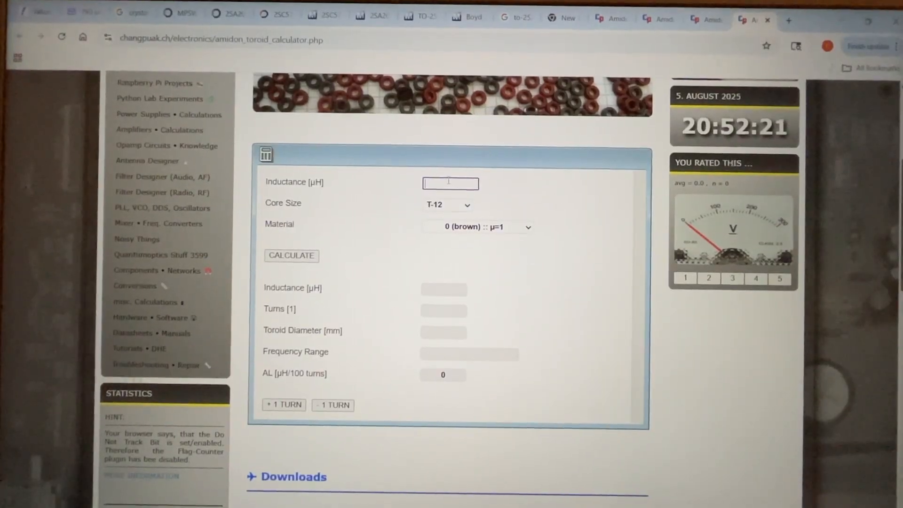
{"action": "type", "text": "1"}
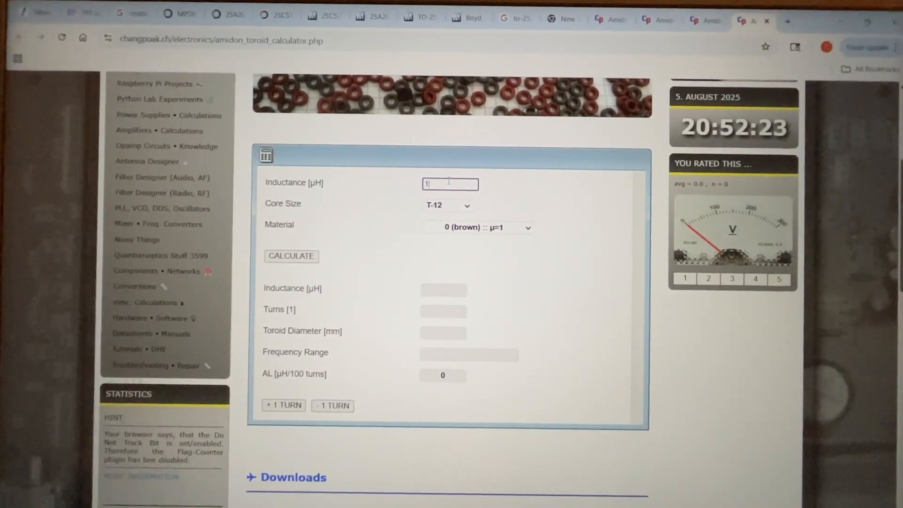
{"action": "type", "text": ".05"}
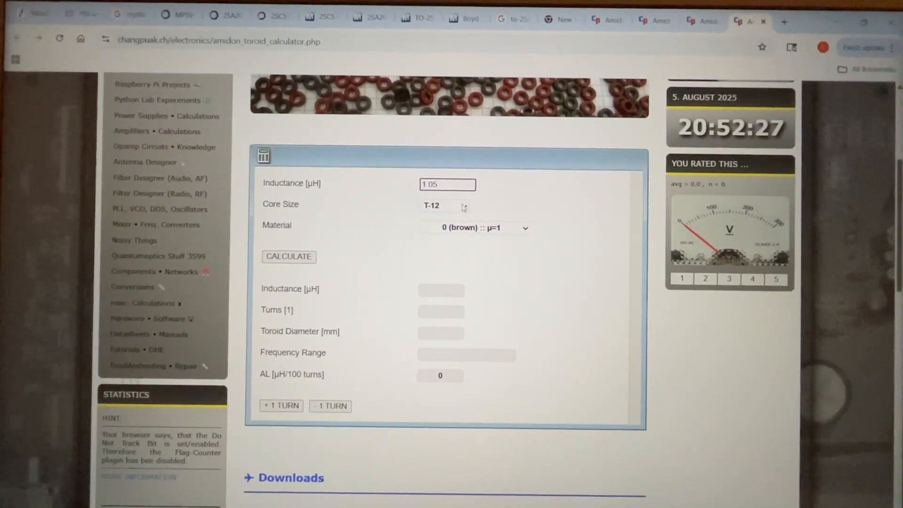
{"action": "left_click", "coordinate": [445, 207]}
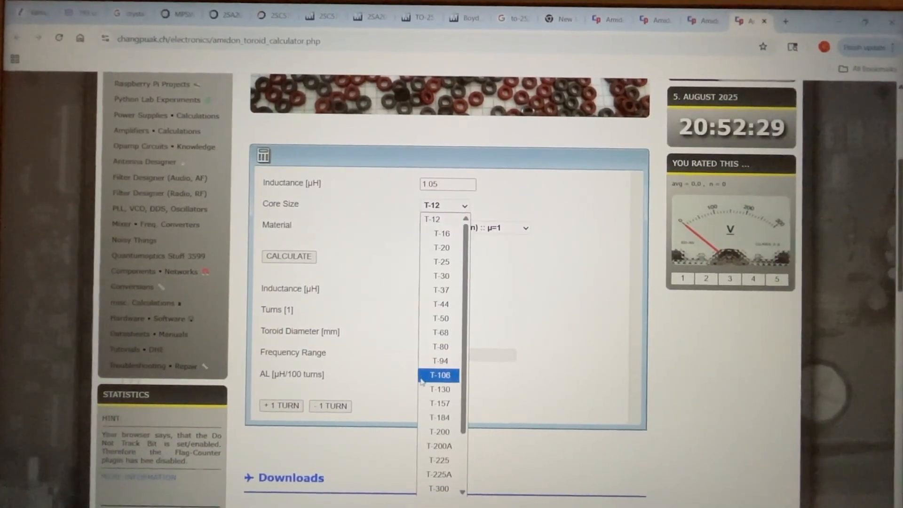
{"action": "left_click", "coordinate": [439, 389]}
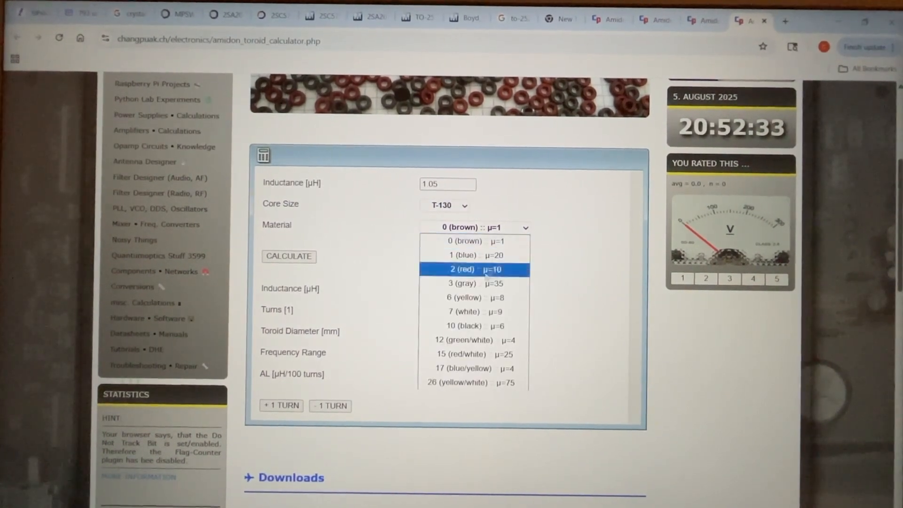
{"action": "left_click", "coordinate": [464, 298]}
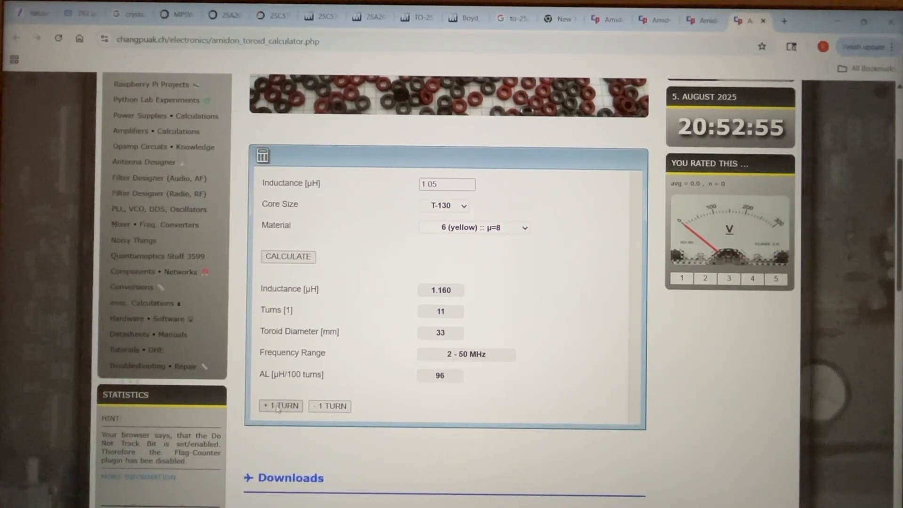
- Try 9 turns, then settle on 10 turns giving 0.960 µH
{"action": "left_click", "coordinate": [329, 406]}
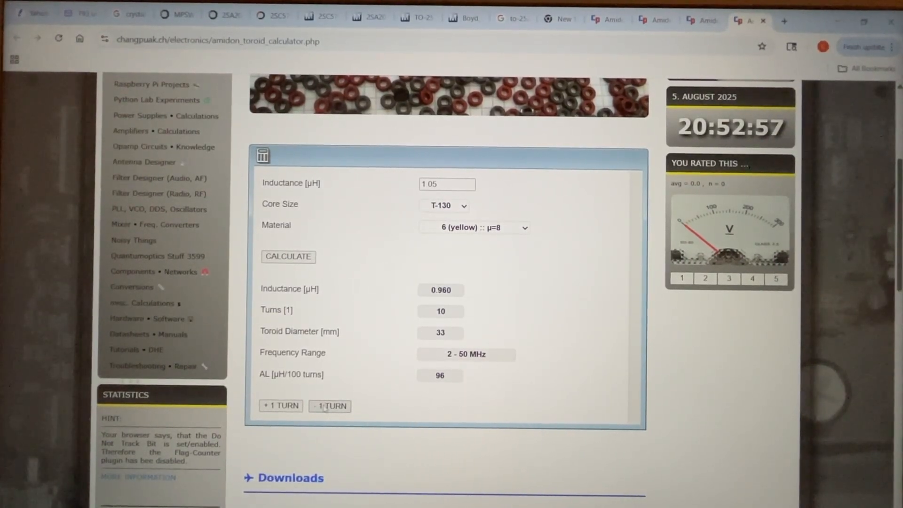
{"action": "left_click", "coordinate": [329, 407]}
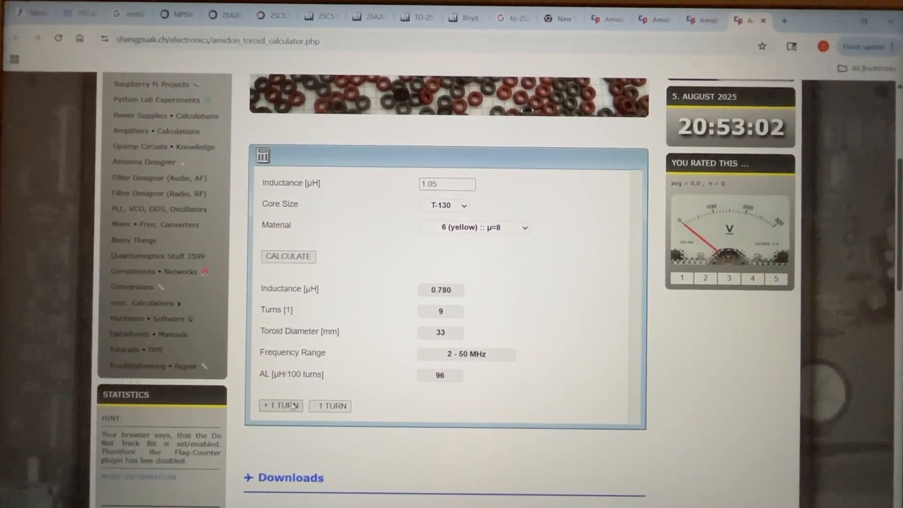
{"action": "left_click", "coordinate": [280, 407]}
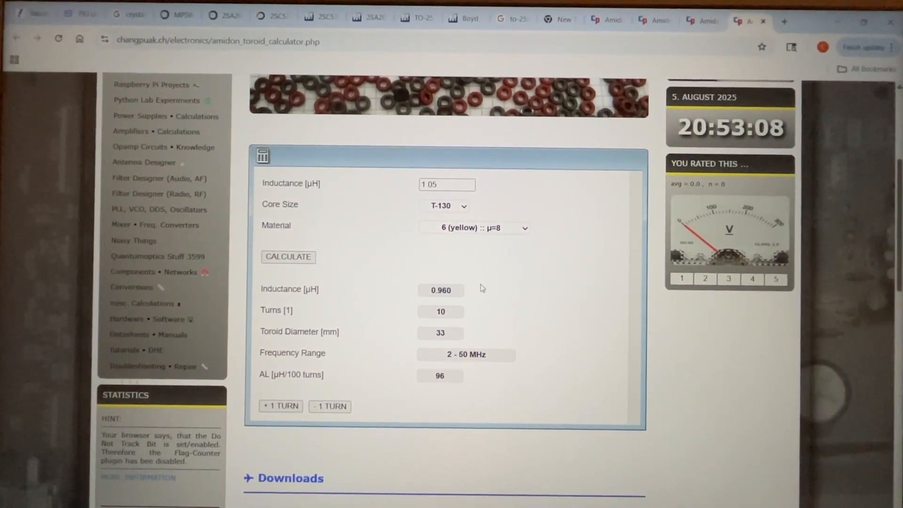
{"action": "mouse_move", "coordinate": [509, 247]}
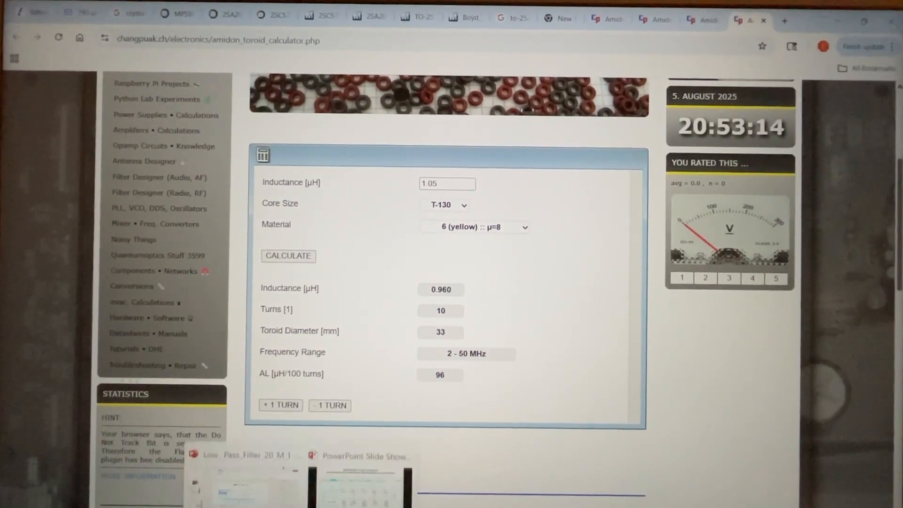
{"action": "left_click", "coordinate": [363, 455]}
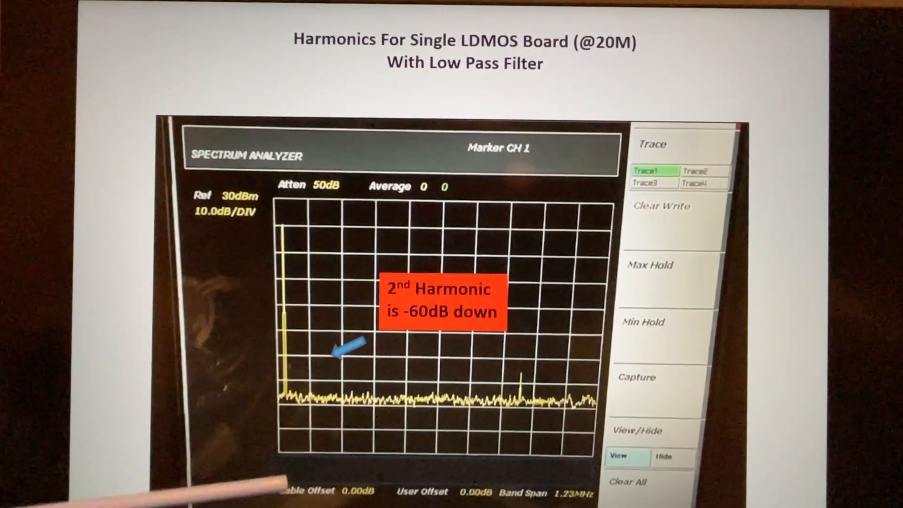
{"action": "mouse_move", "coordinate": [277, 155]}
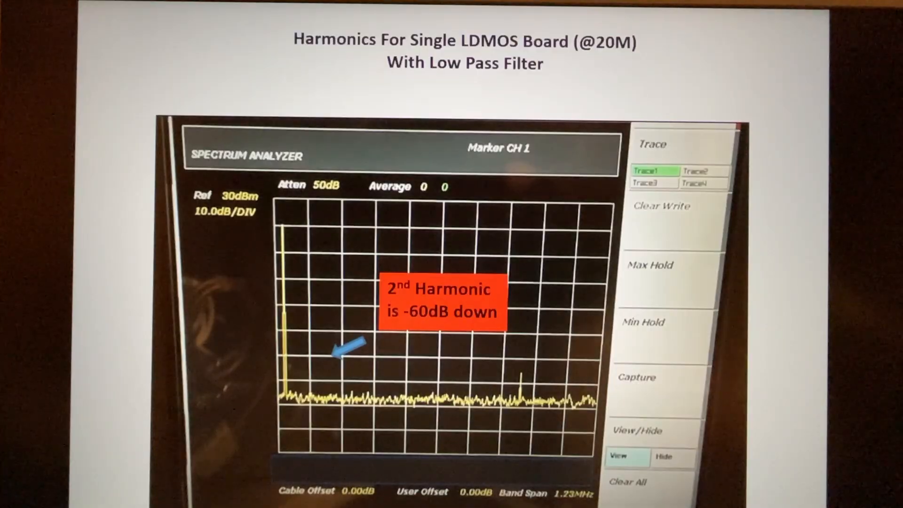
- Advance past the harmonics slide for the single LDMOS board with low pass filter
{"action": "key", "text": "right"}
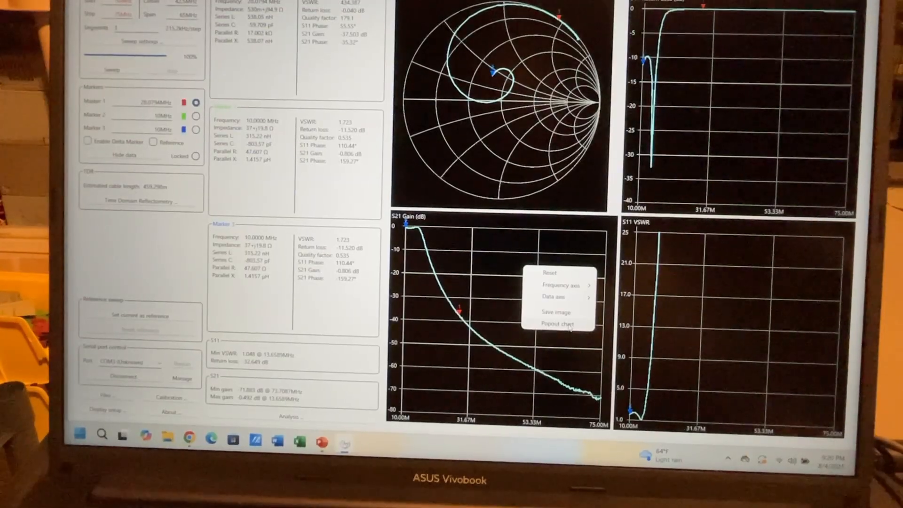
- Show the S21 gain chart in its own window before the no-filter harmonics slide
{"action": "left_click", "coordinate": [558, 322]}
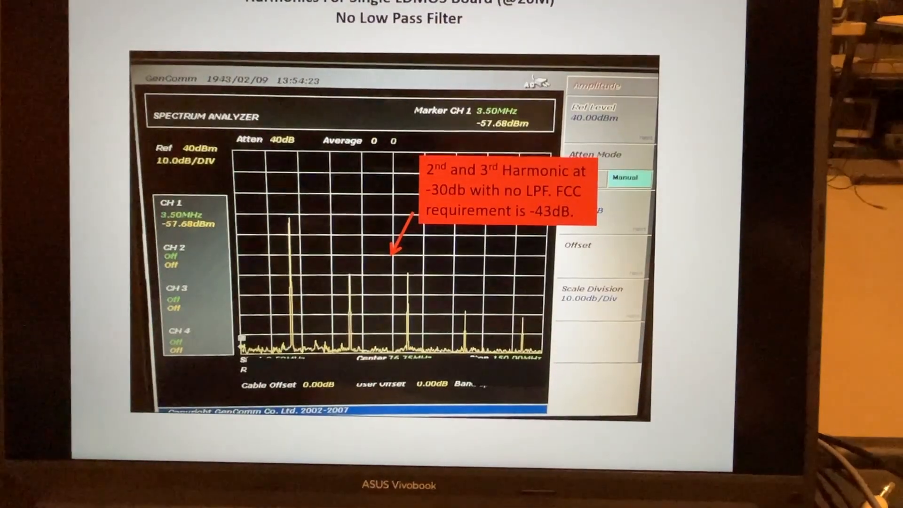
- Advance to the 5th order Chebyshev LPF kit slide with specifications and parts photo
{"action": "key", "text": "Right"}
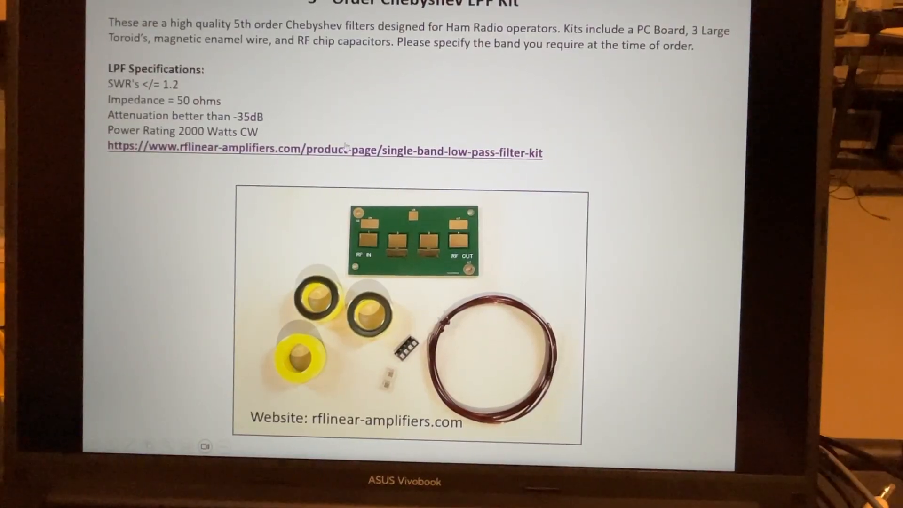
{"action": "left_click", "coordinate": [324, 152]}
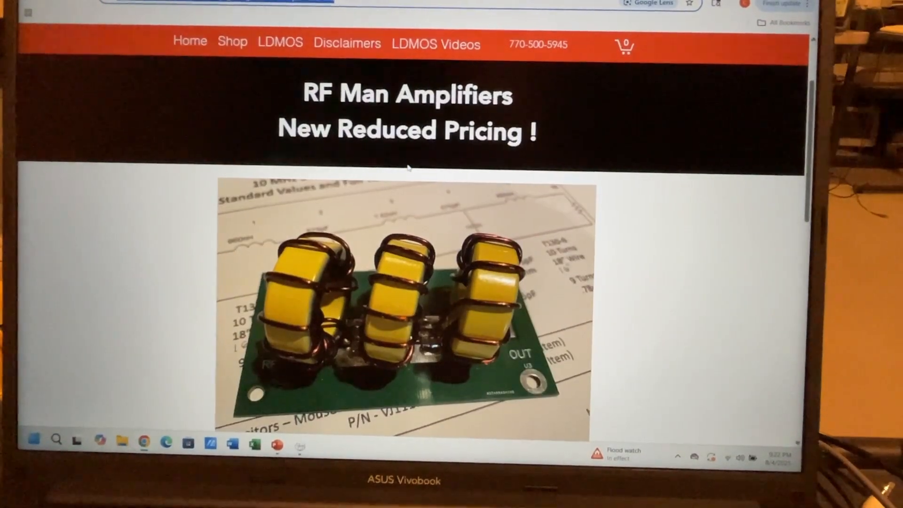
{"action": "scroll", "scroll_direction": "down", "scroll_amount": 3}
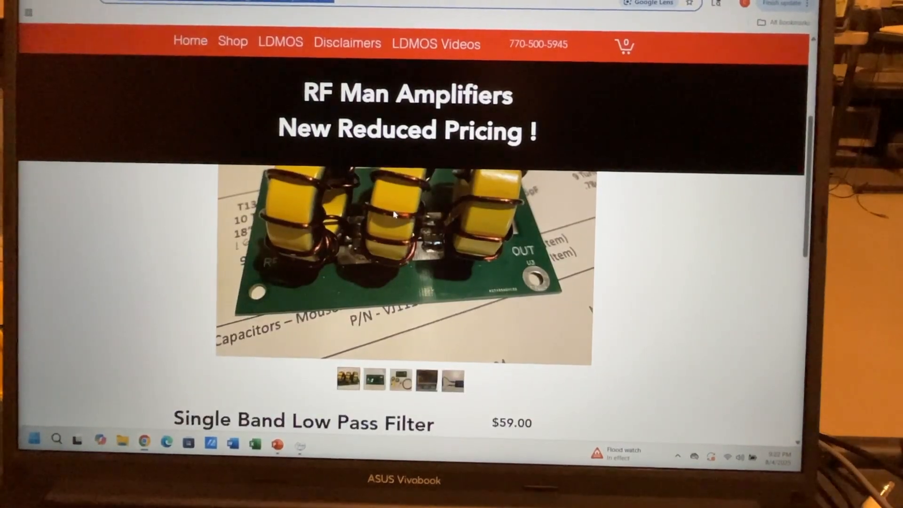
{"action": "left_click", "coordinate": [374, 381]}
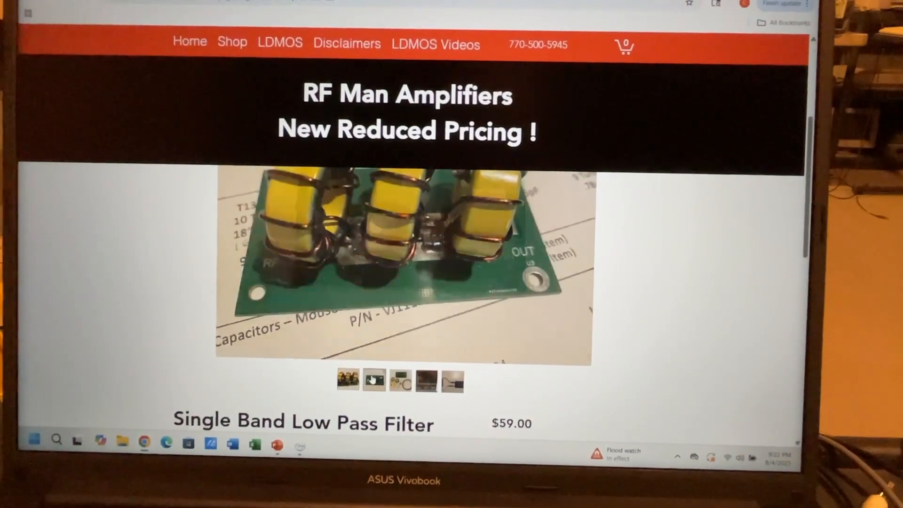
{"action": "left_click", "coordinate": [373, 382]}
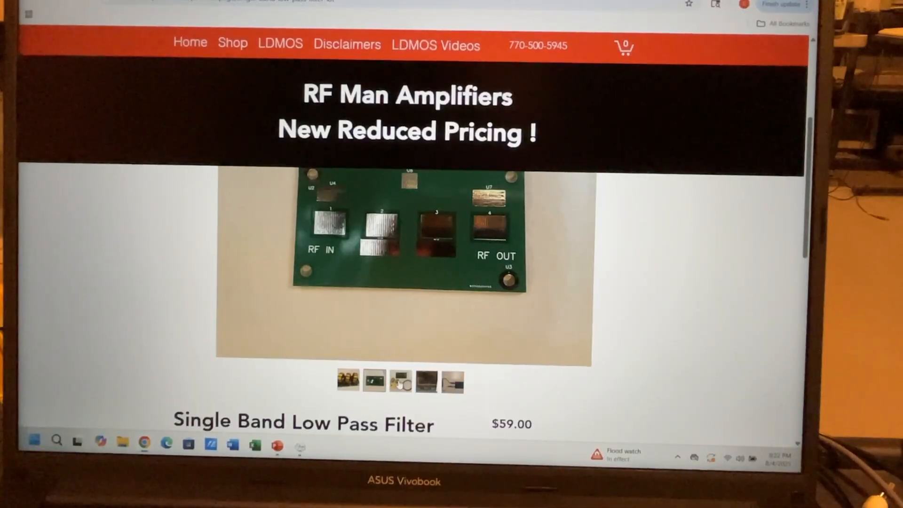
{"action": "left_click", "coordinate": [426, 382]}
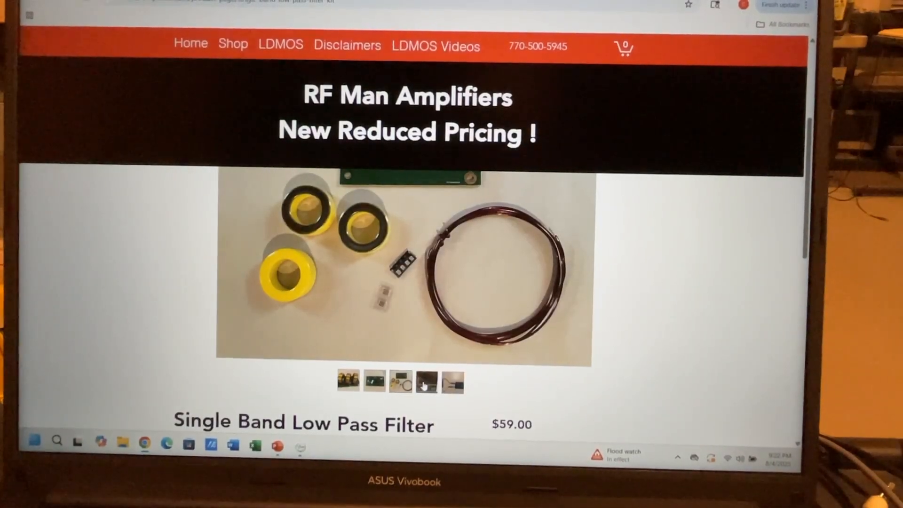
{"action": "left_click", "coordinate": [453, 384]}
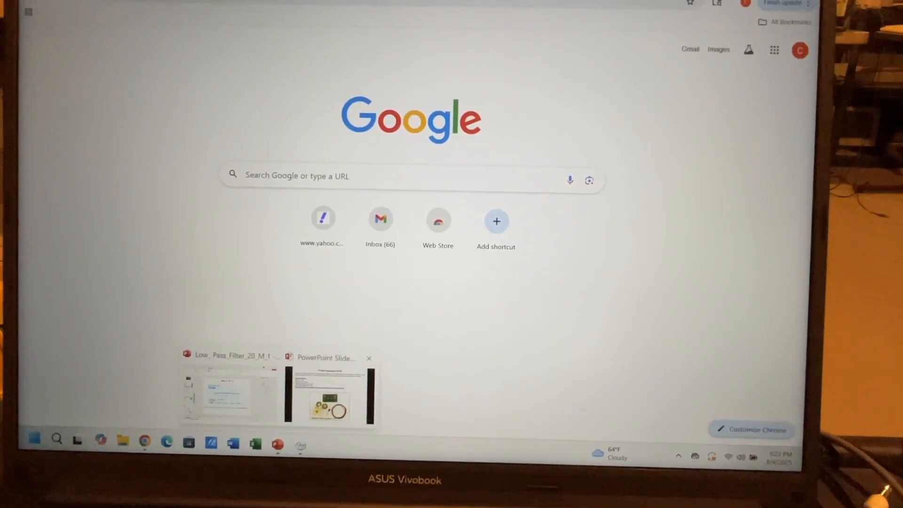
{"action": "left_click", "coordinate": [326, 391]}
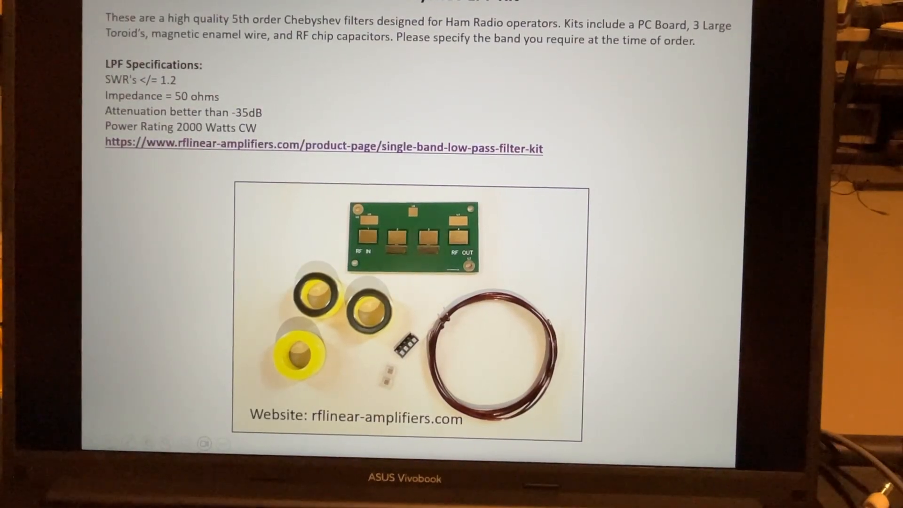